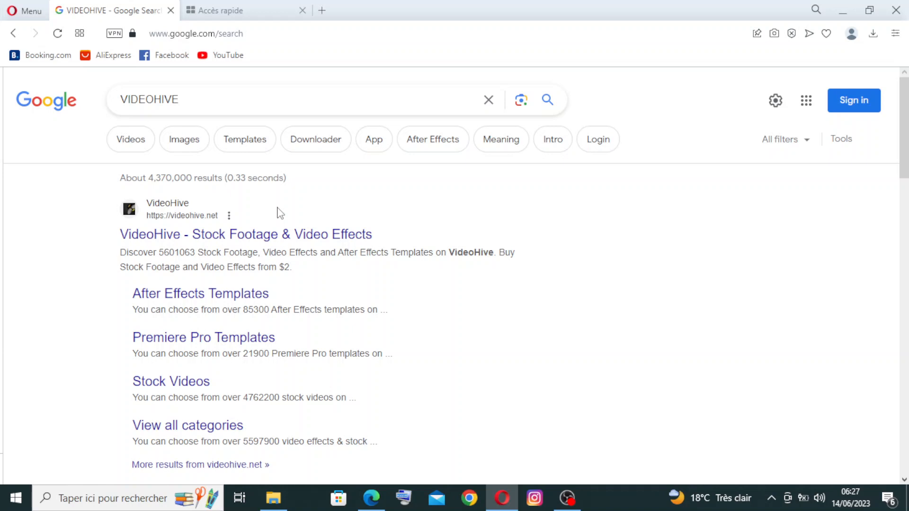
Open find-in-page on the Google results for VIDEOHIVE.
key("Ctrl+f")
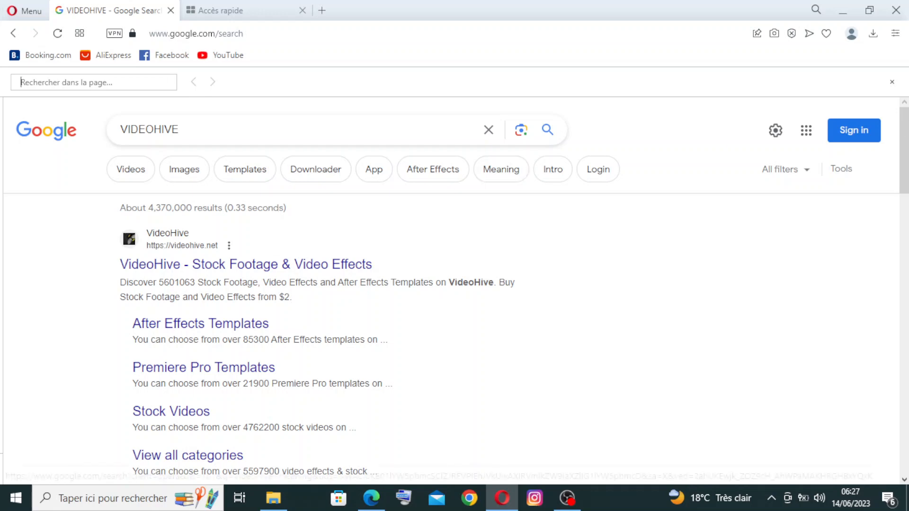
mouse_move(105, 292)
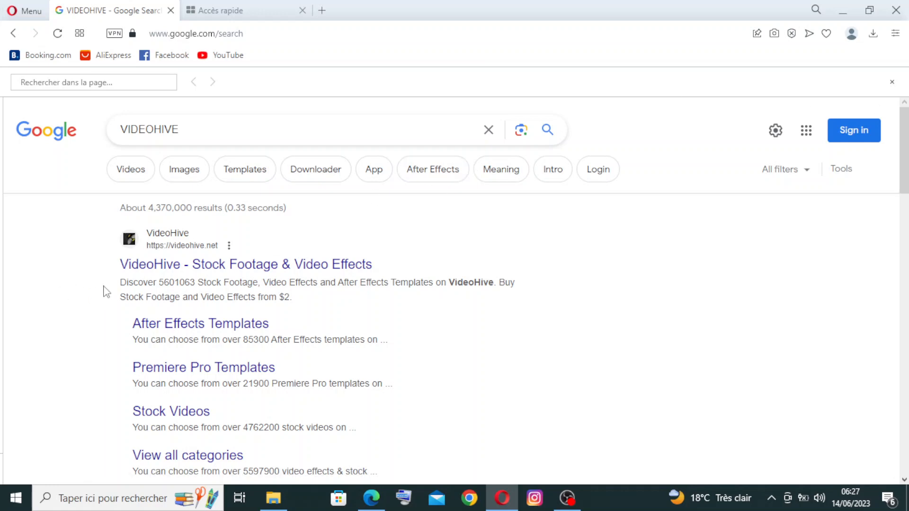
mouse_move(261, 272)
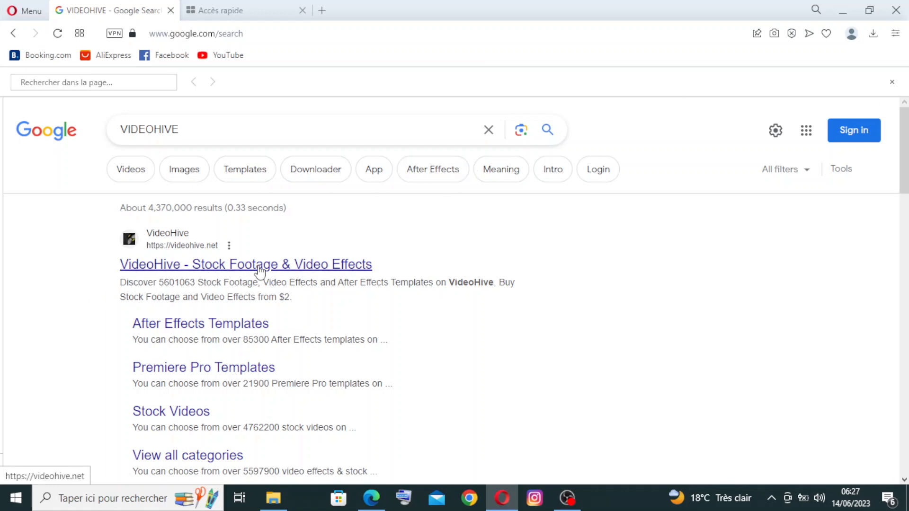
mouse_move(318, 271)
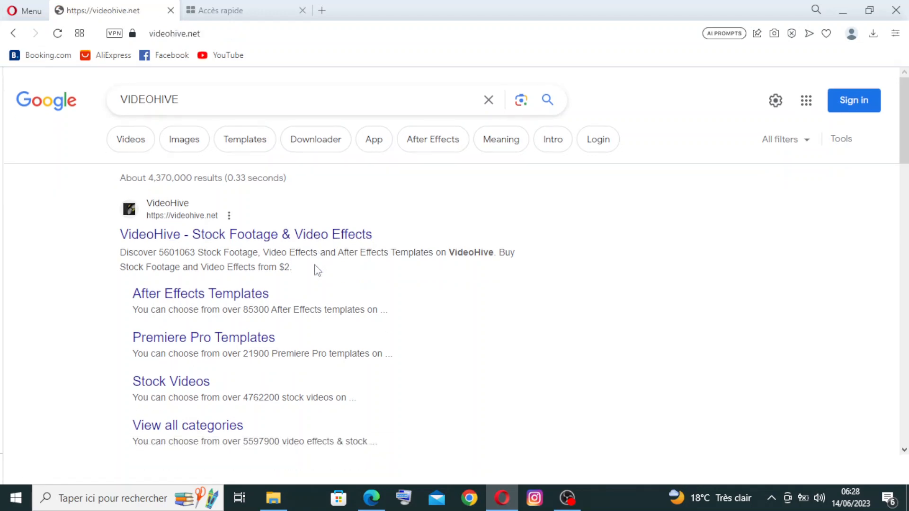
Open the videohive.net result to load the VideoHive stock footage home page.
left_click(246, 234)
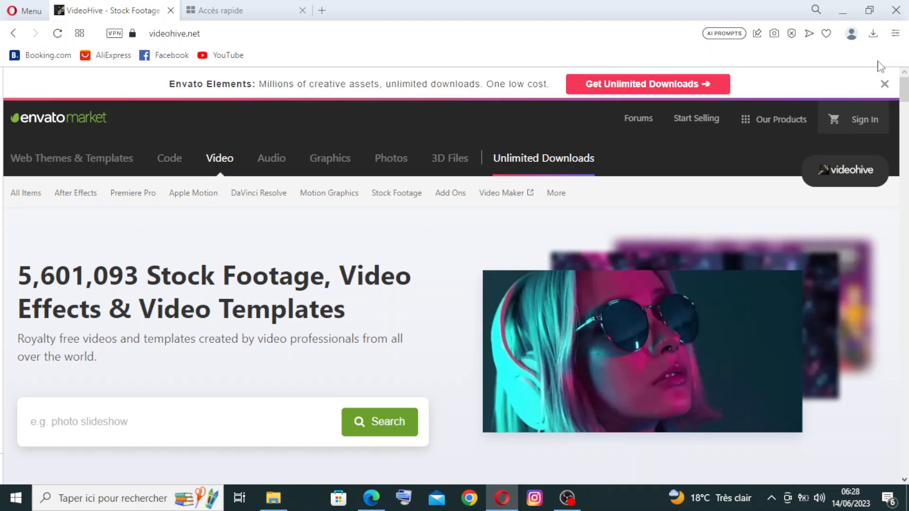
mouse_move(571, 112)
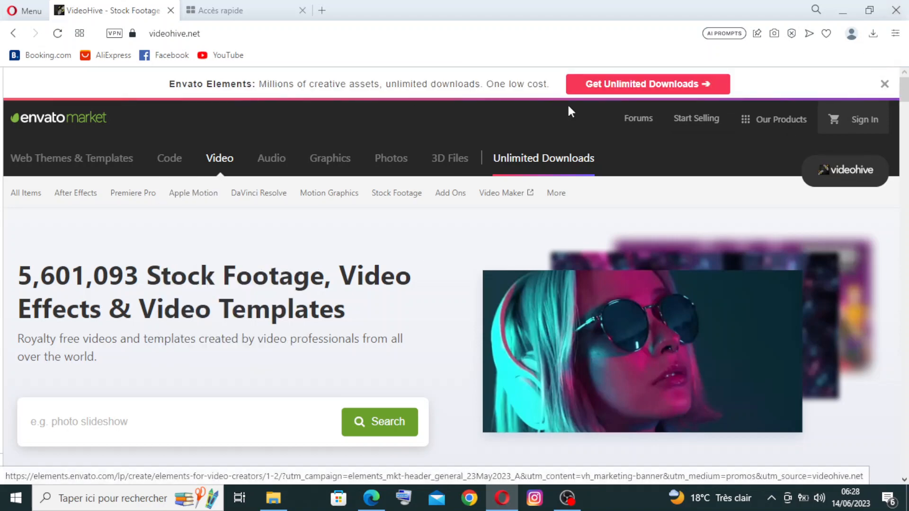
mouse_move(616, 142)
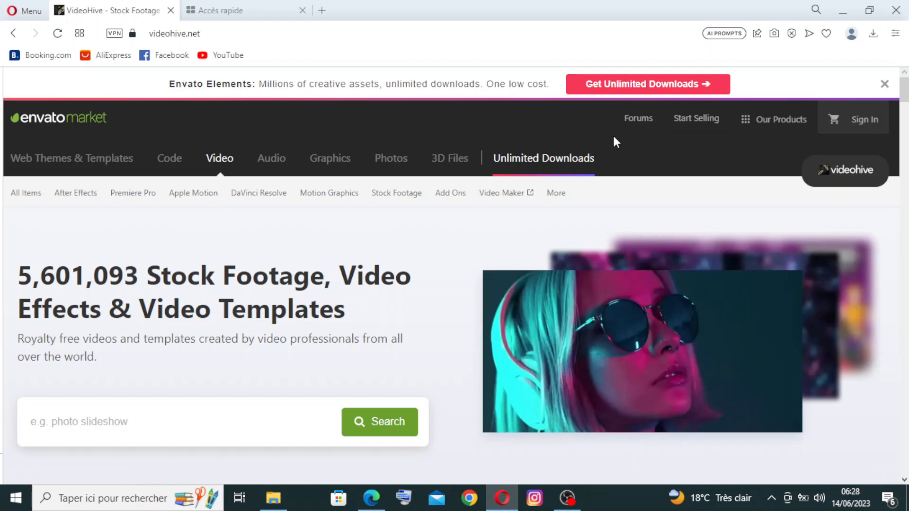
mouse_move(727, 195)
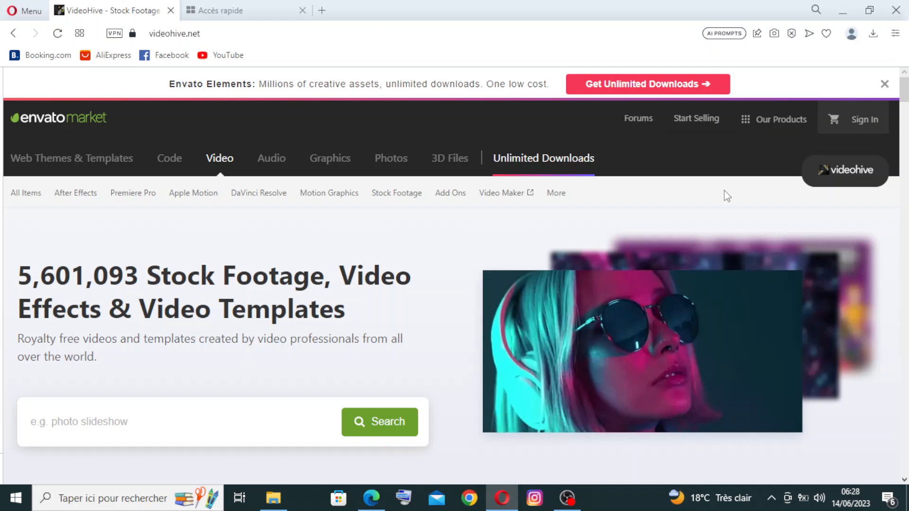
mouse_move(874, 124)
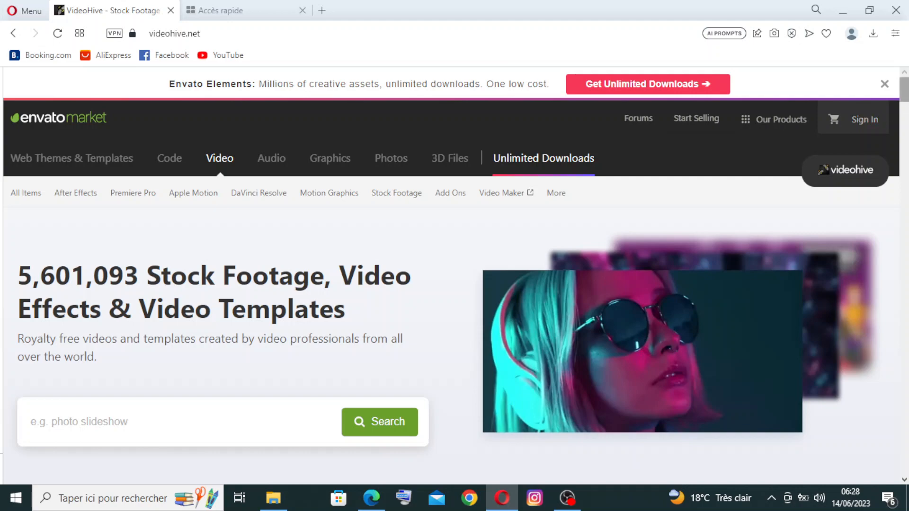
scroll("down", 3)
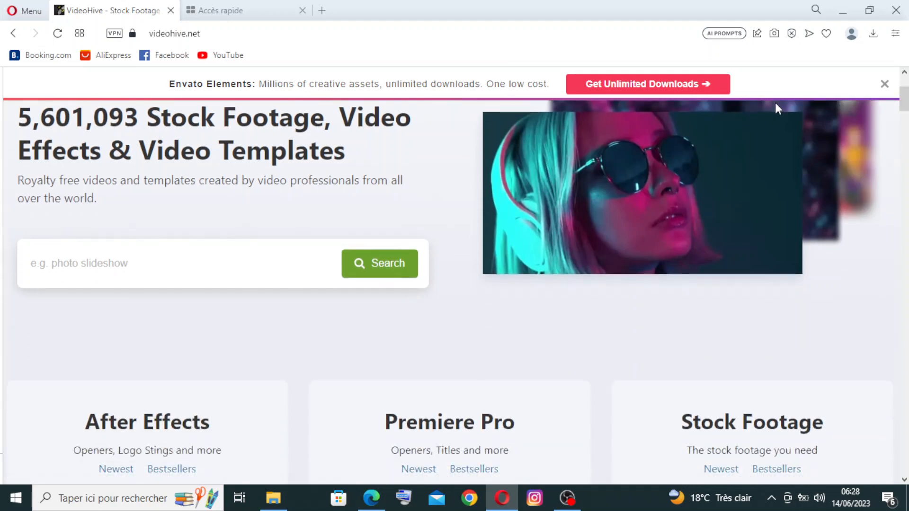
scroll("down", 3)
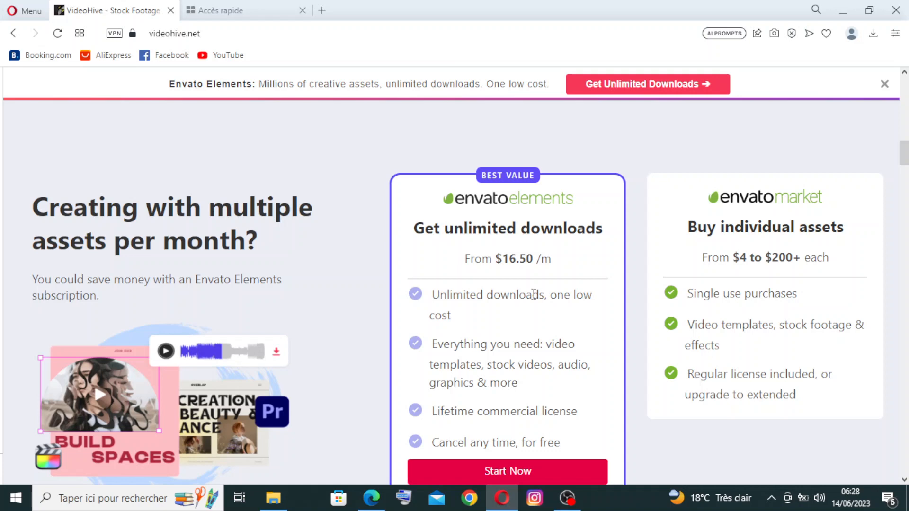
scroll("down", 3)
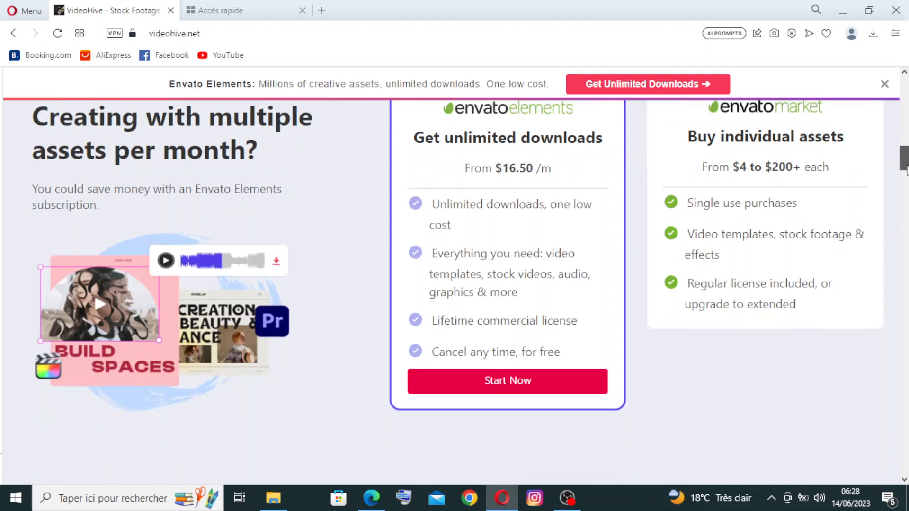
scroll("down", 3)
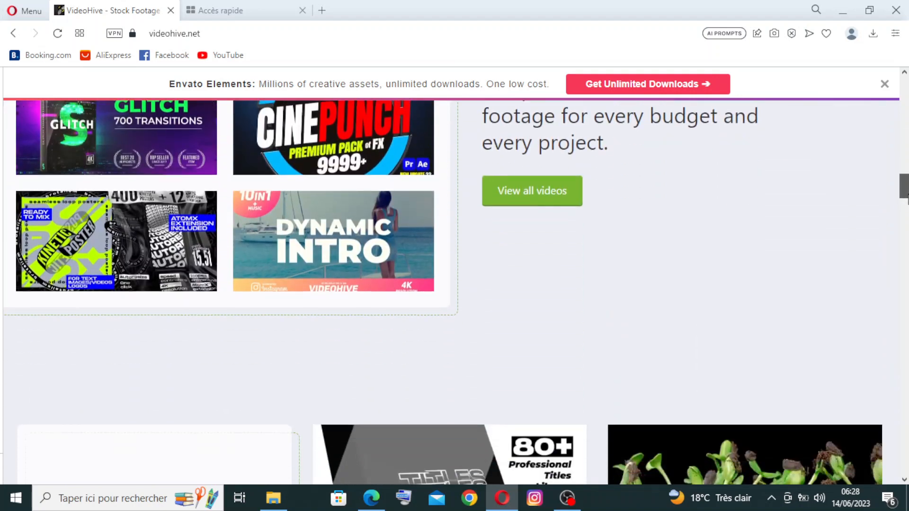
scroll("down", 3)
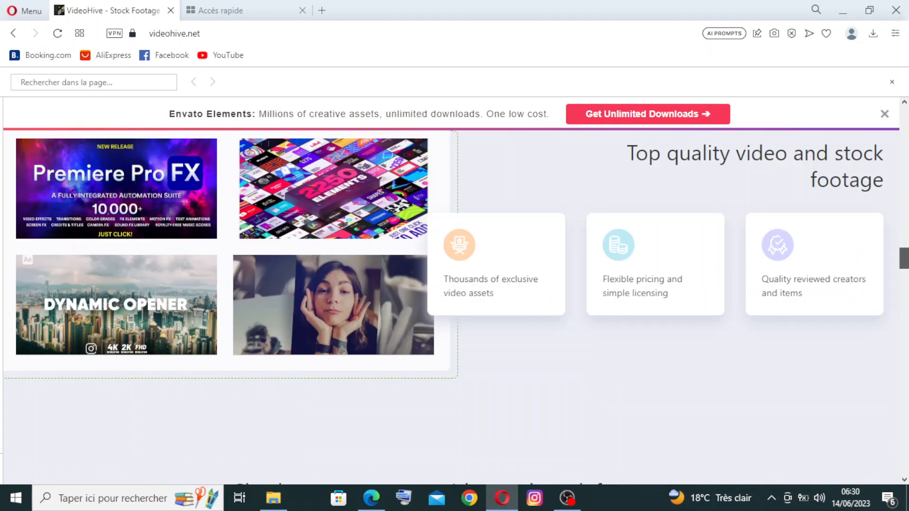
scroll("down", 3)
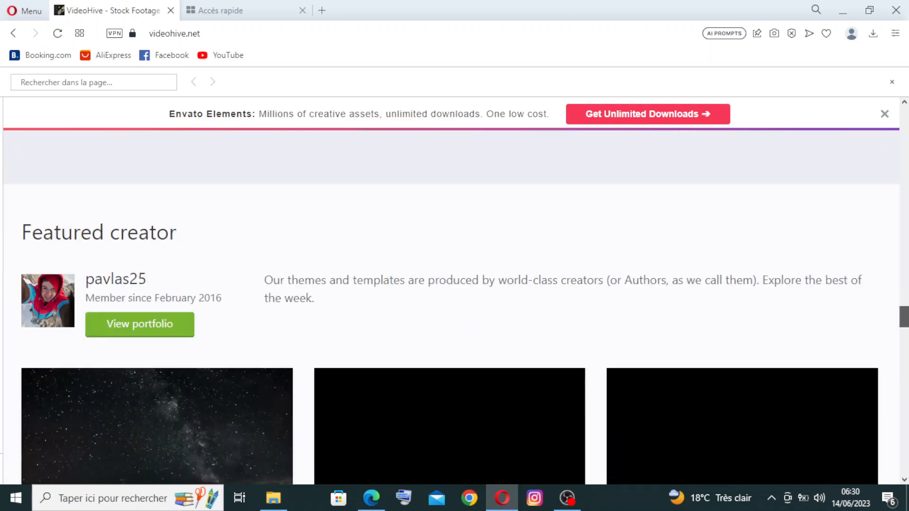
scroll("down", 3)
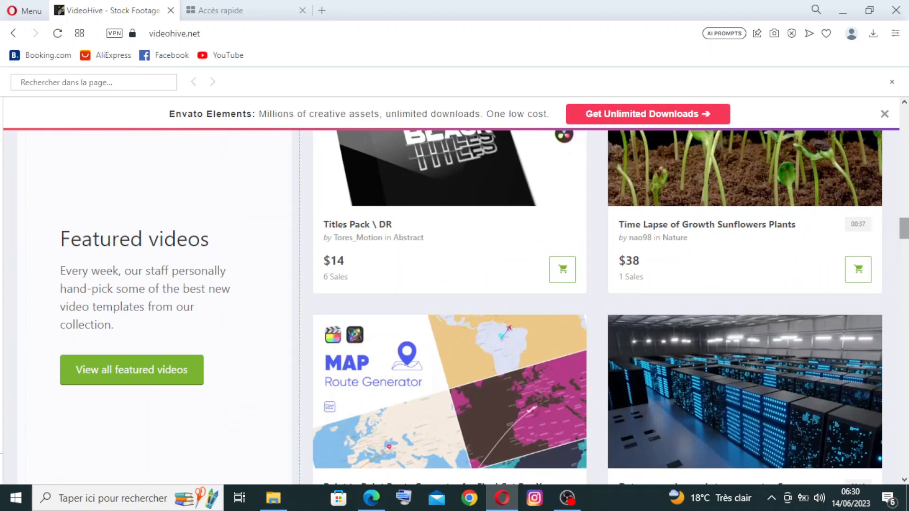
scroll("up", 3)
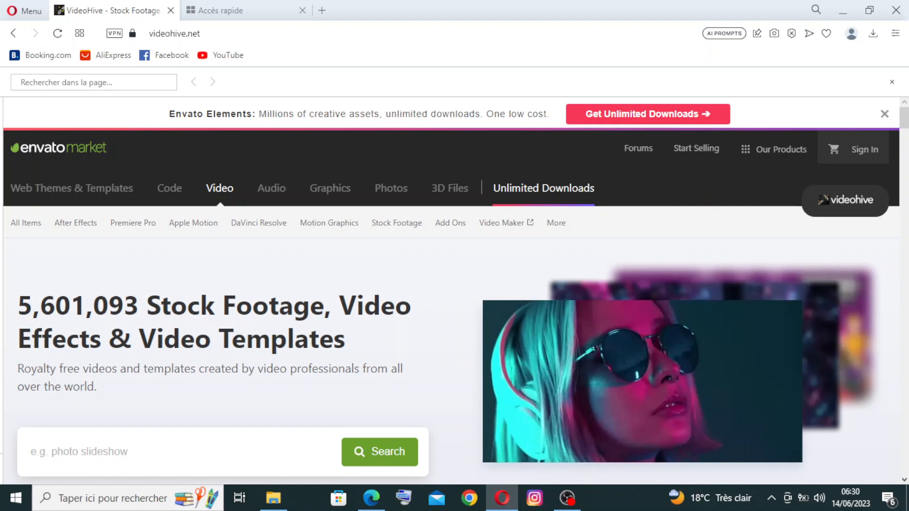
mouse_move(870, 154)
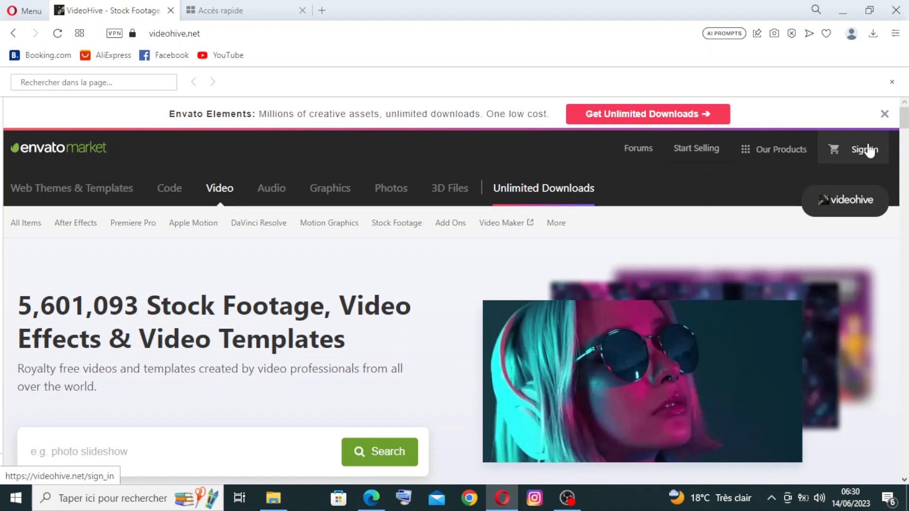
Open the Envato sign-in dialog and scroll to the 'Create an Envato account' link.
left_click(865, 150)
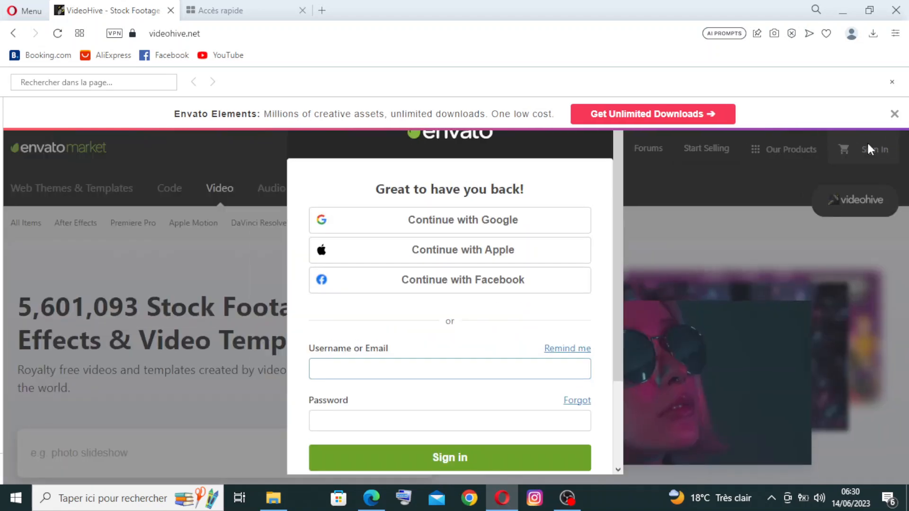
left_click(449, 457)
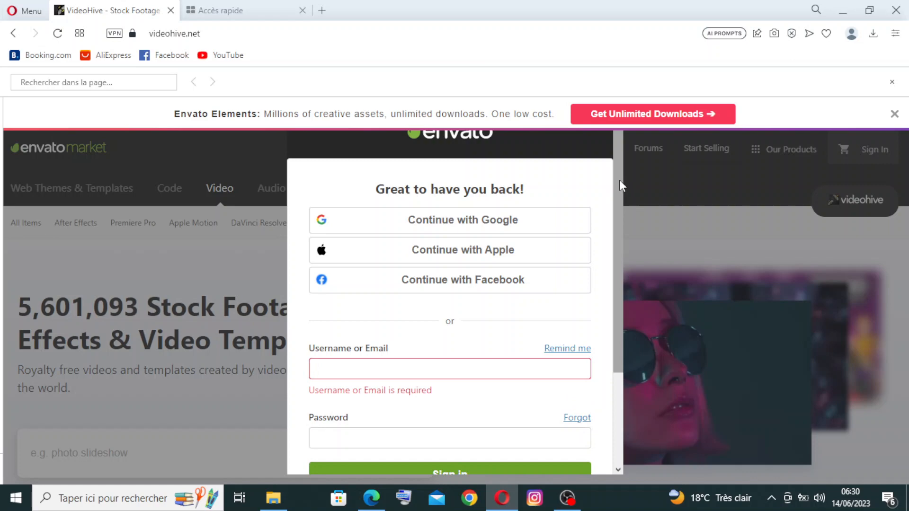
scroll("down", 3)
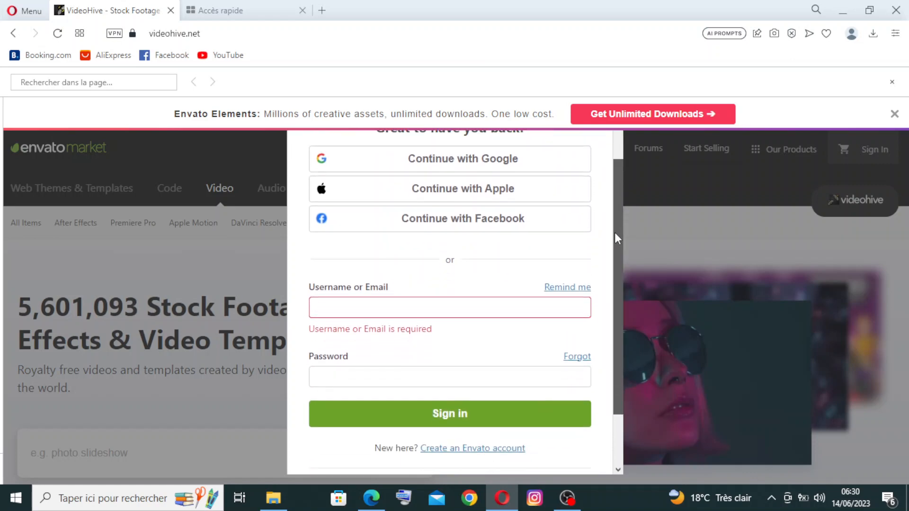
scroll("down", 3)
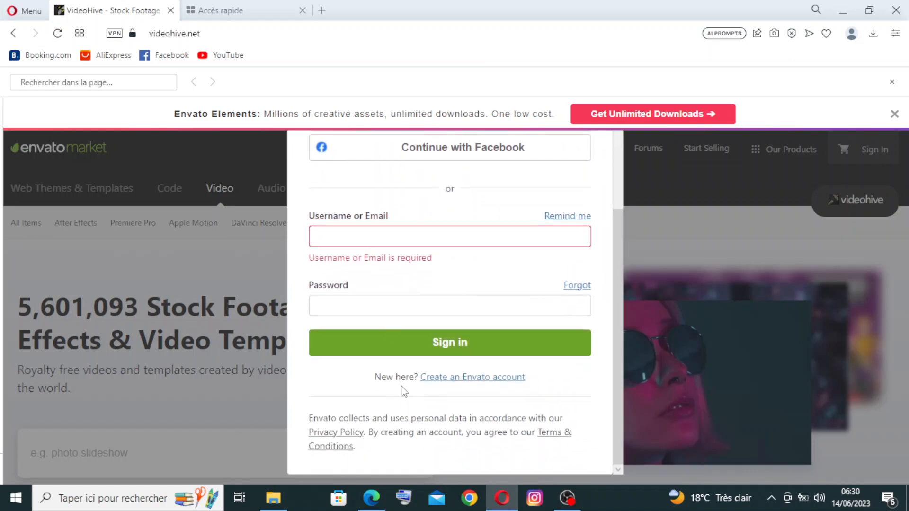
mouse_move(460, 387)
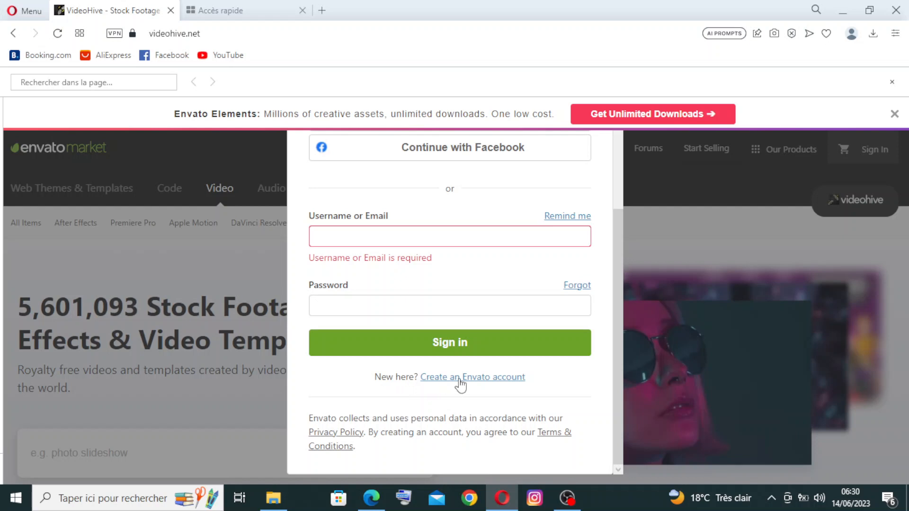
Open the Envato account-creation form and scroll to its name fields.
left_click(472, 378)
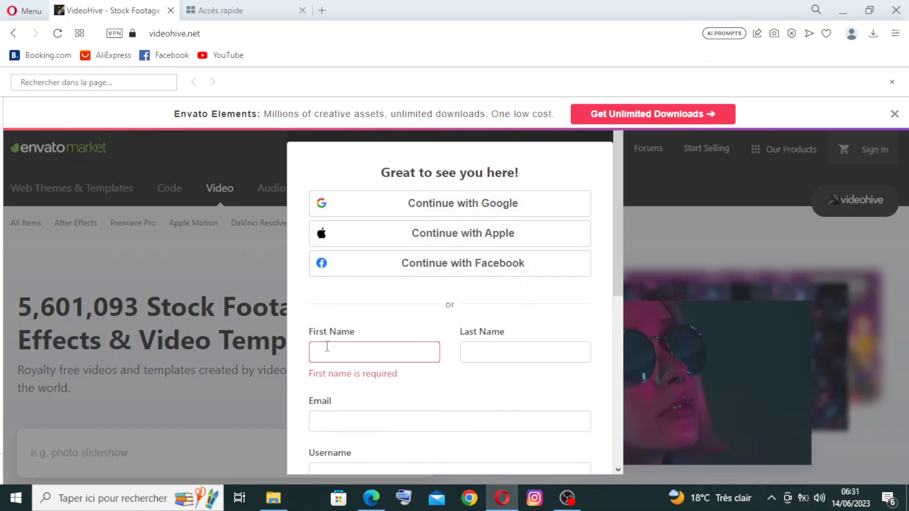
mouse_move(564, 283)
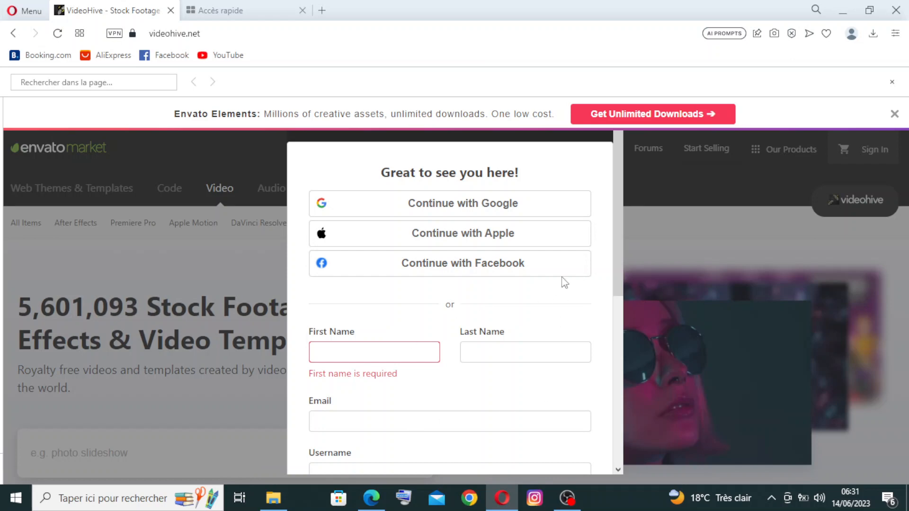
scroll("down", 3)
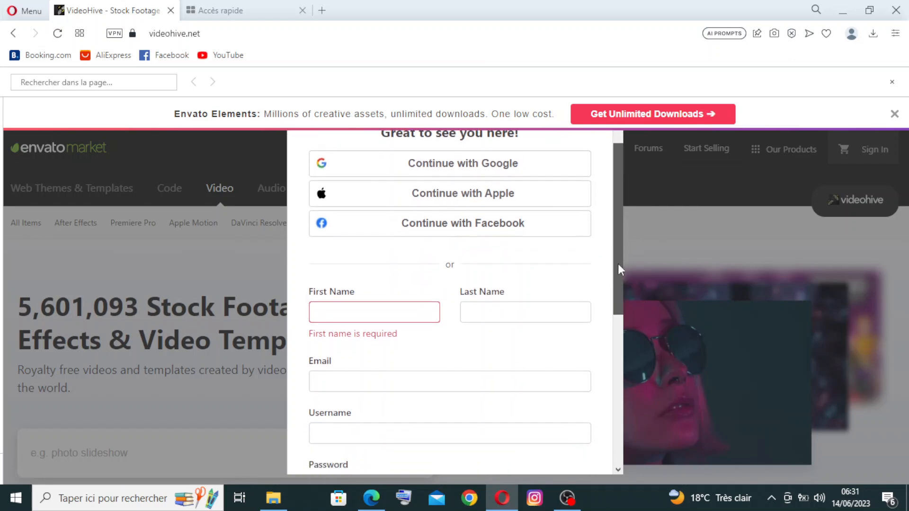
scroll("down", 3)
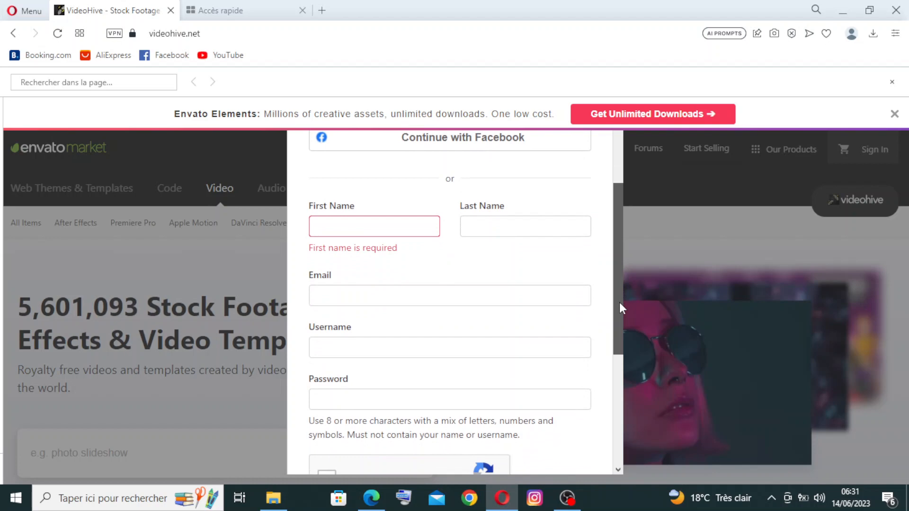
Autofill first name, last name, email and username from saved details.
left_click(374, 226)
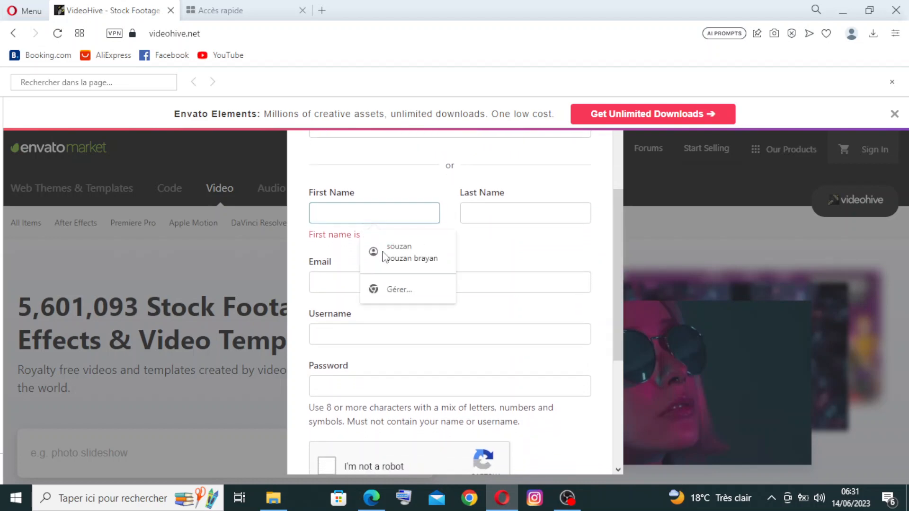
left_click(411, 258)
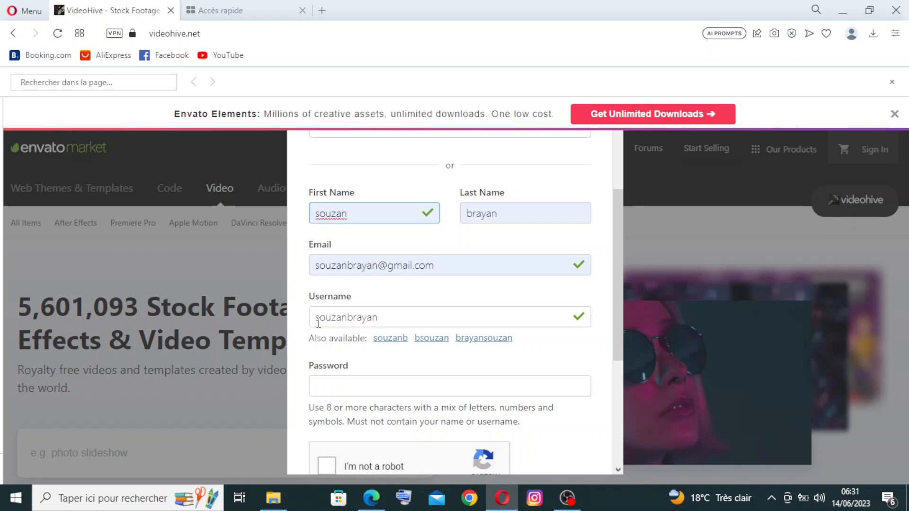
mouse_move(613, 288)
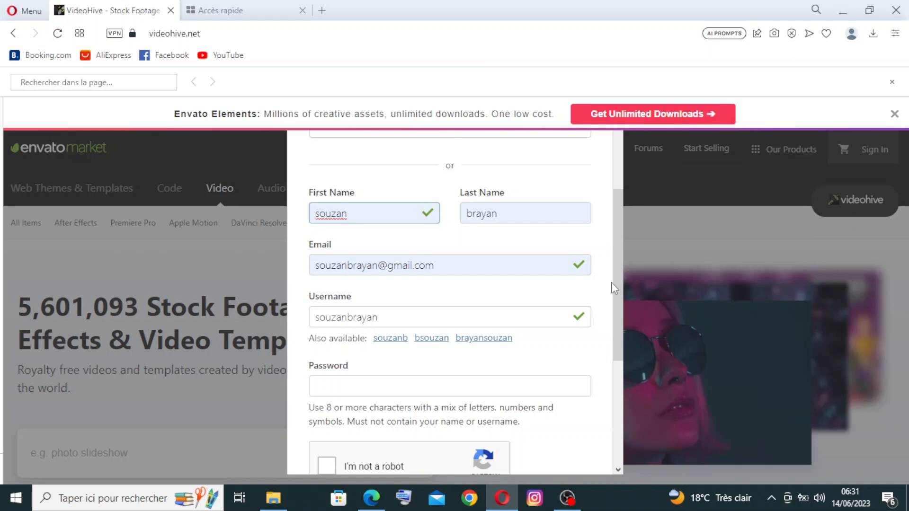
scroll("down", 3)
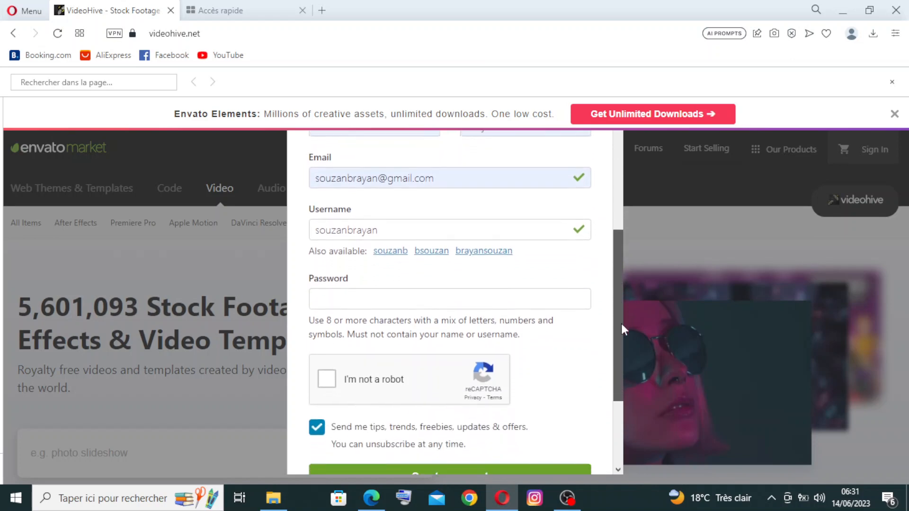
scroll("down", 3)
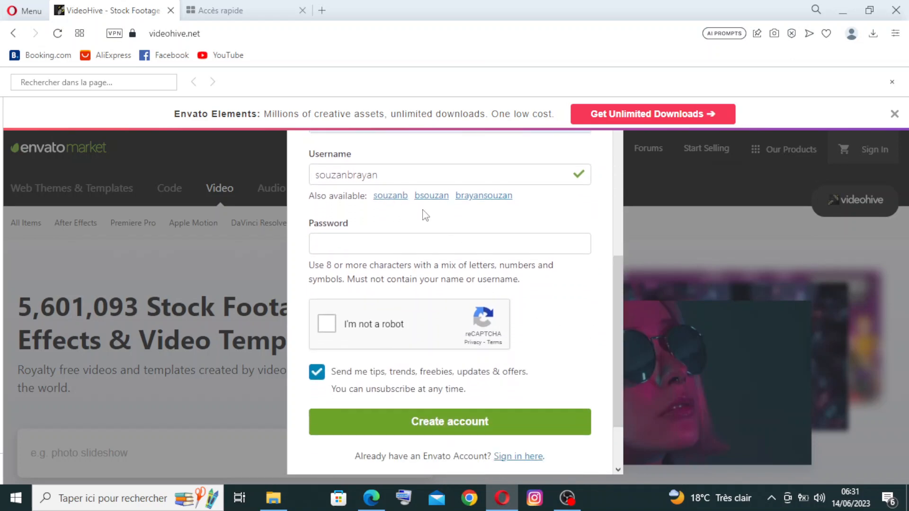
mouse_move(429, 201)
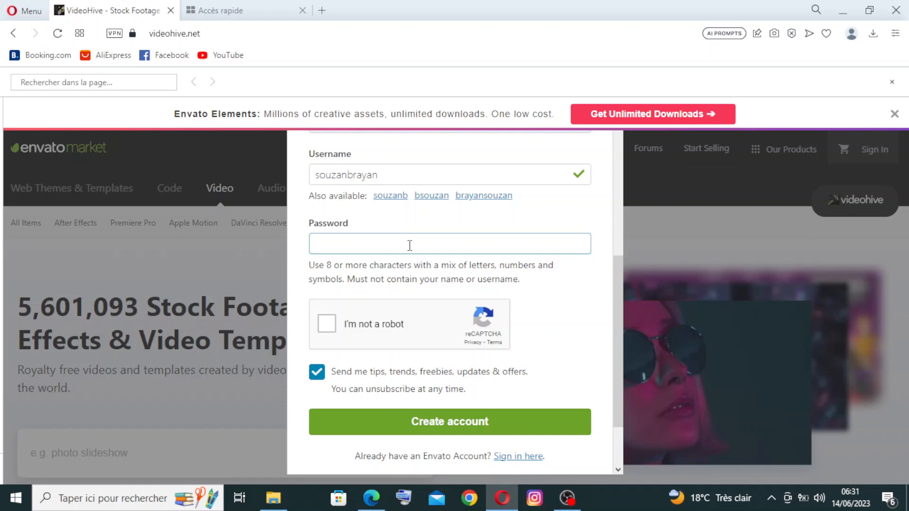
Enter an accepted password and tick the reCAPTCHA robot check.
type("••••")
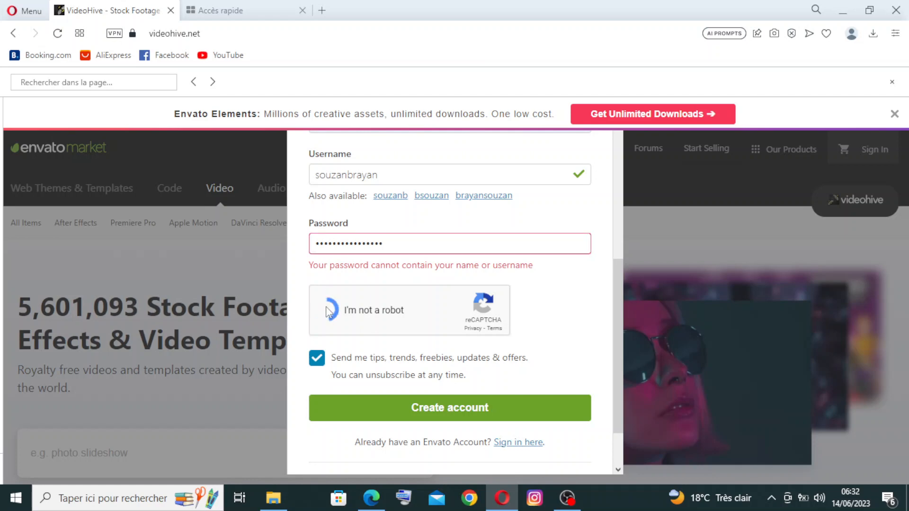
left_click(330, 310)
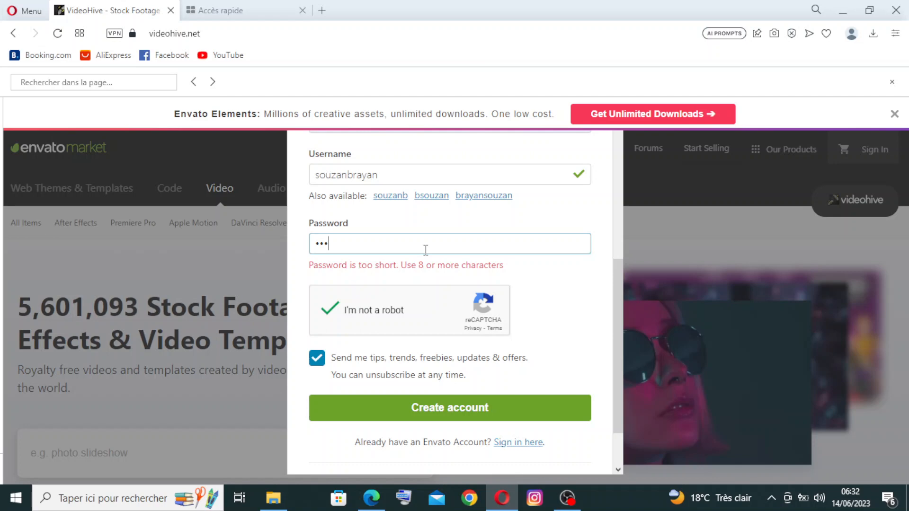
type("•")
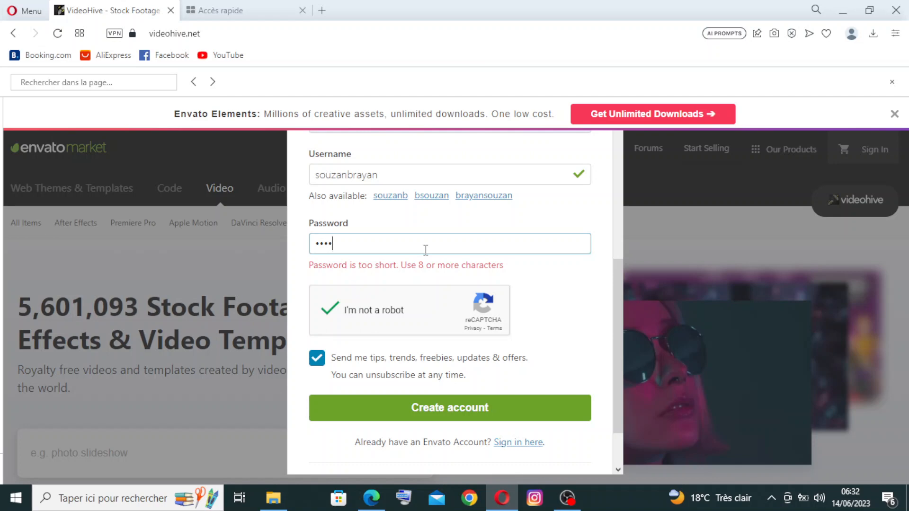
key("Backspace")
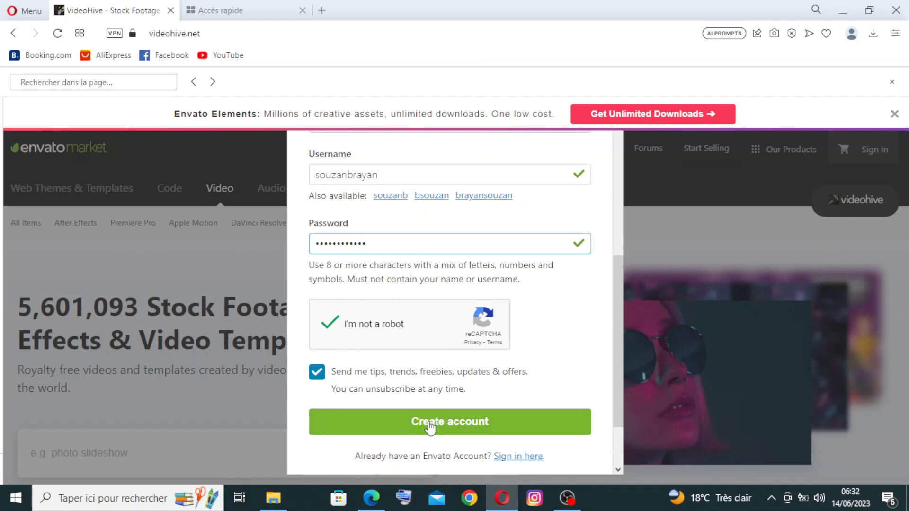
mouse_move(338, 385)
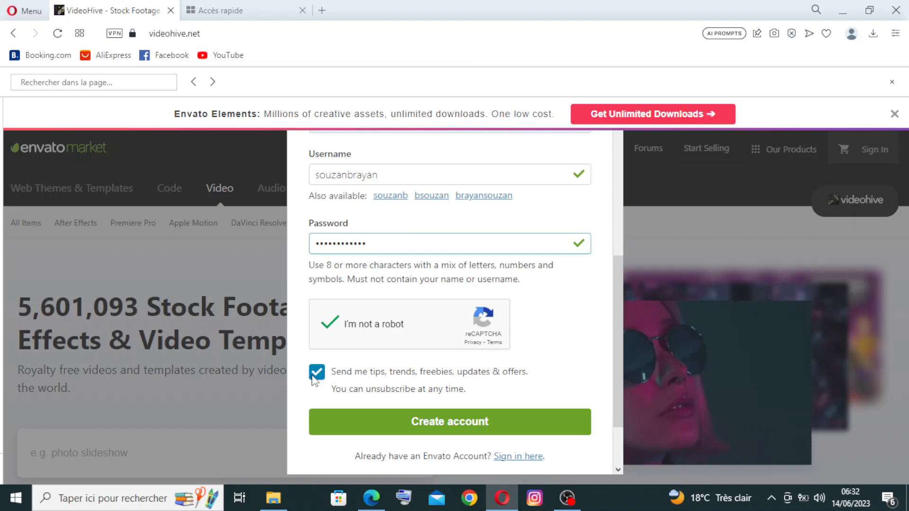
mouse_move(309, 382)
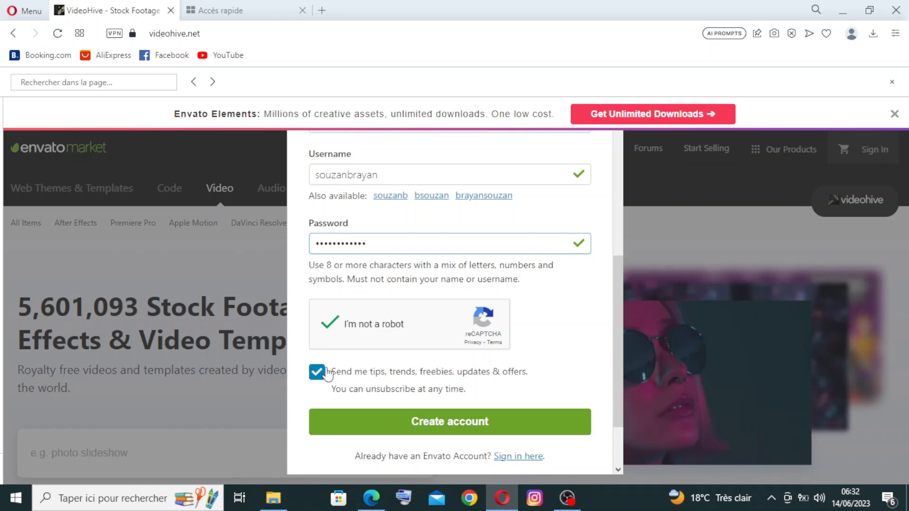
Keep newsletter opt-in ticked, submit Create account, and decline saving the password.
left_click(317, 372)
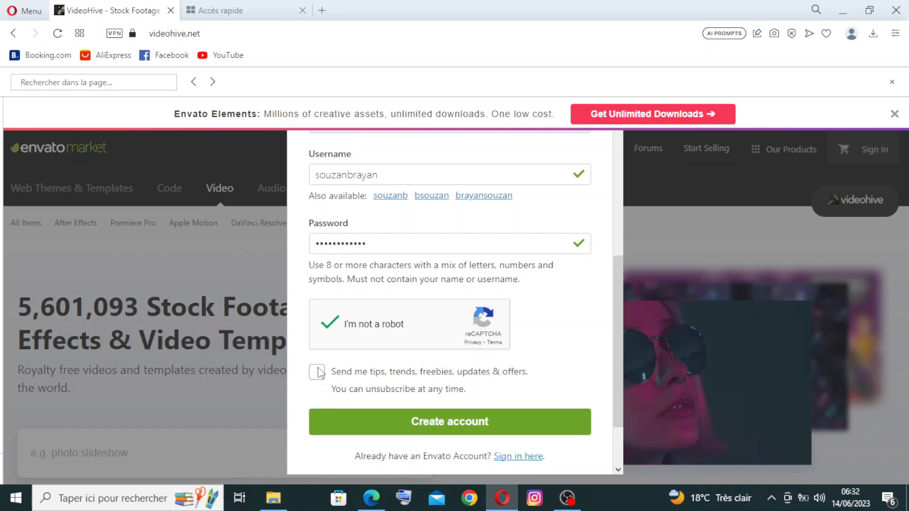
left_click(317, 372)
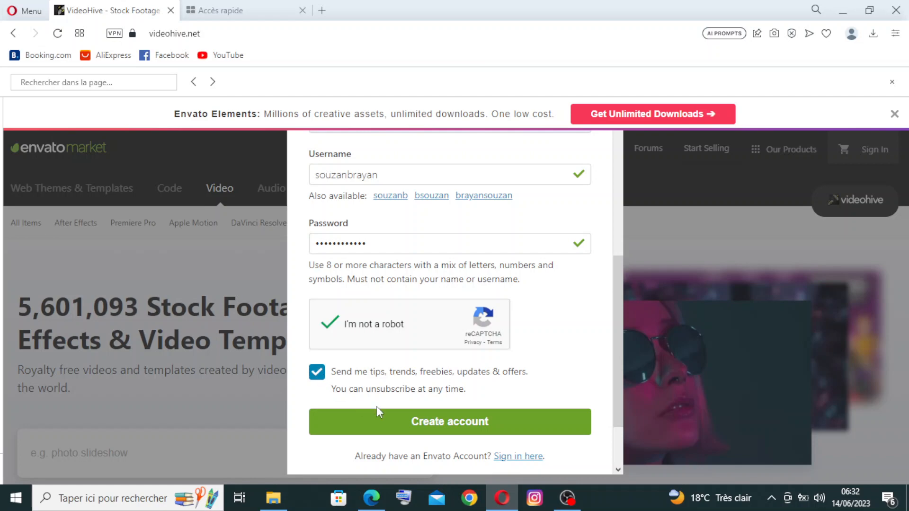
mouse_move(449, 422)
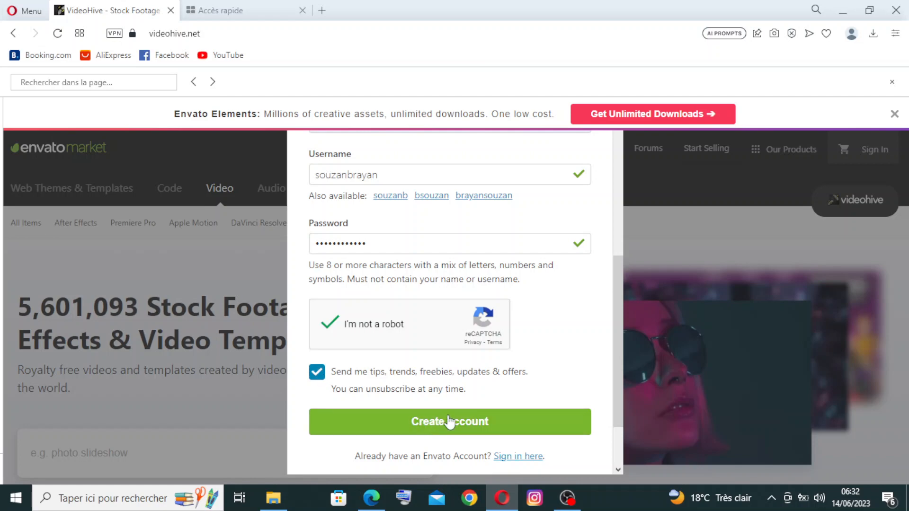
left_click(449, 422)
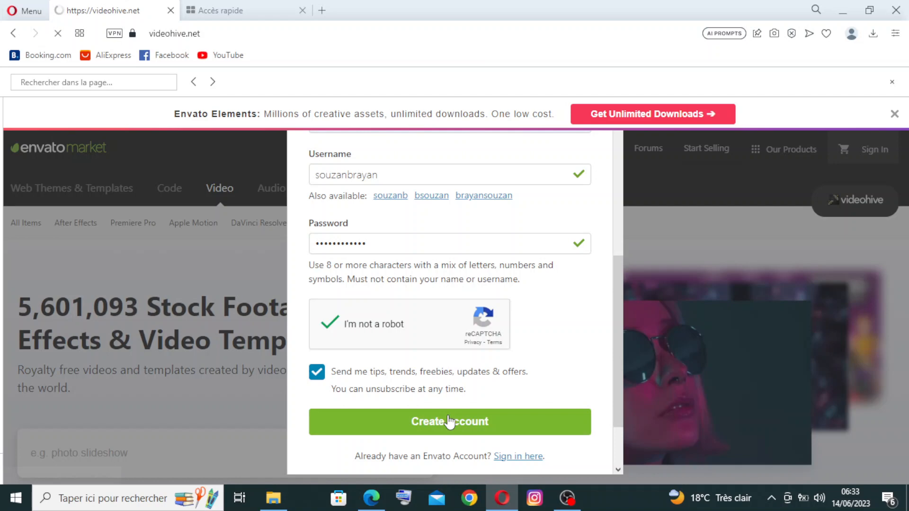
left_click(450, 422)
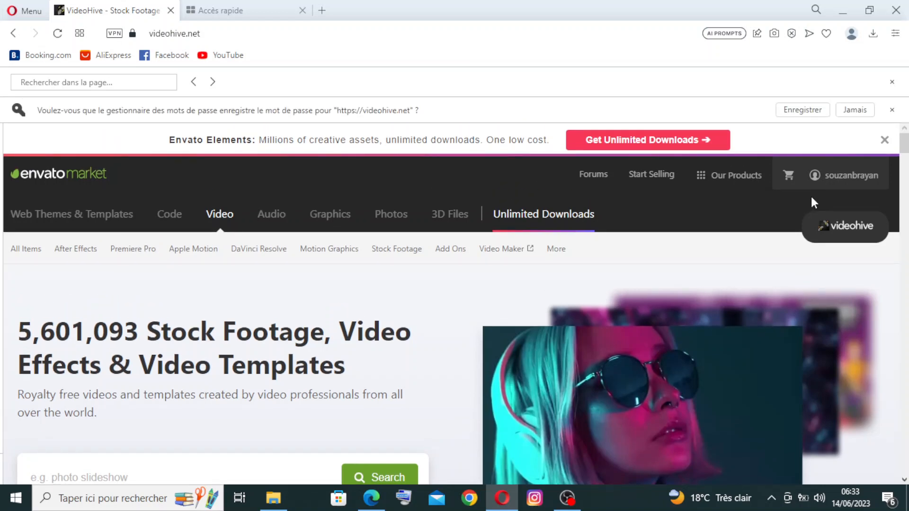
left_click(852, 175)
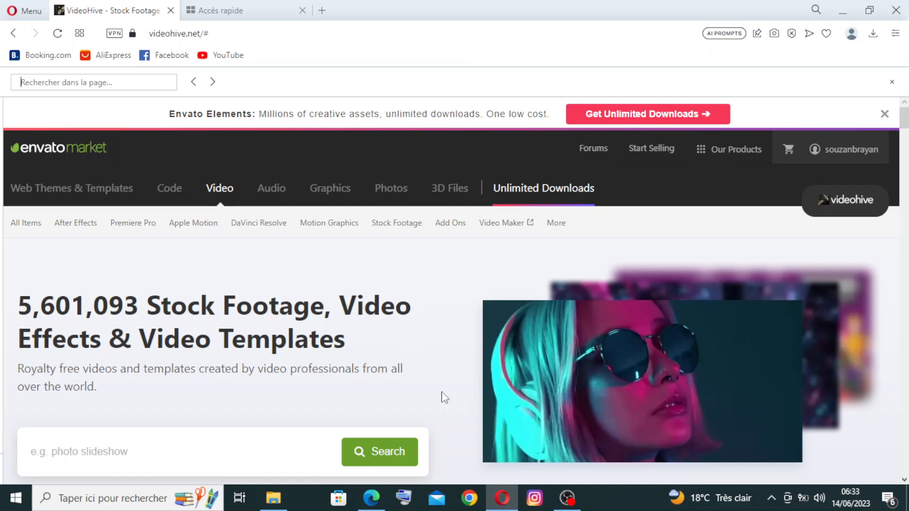
mouse_move(563, 384)
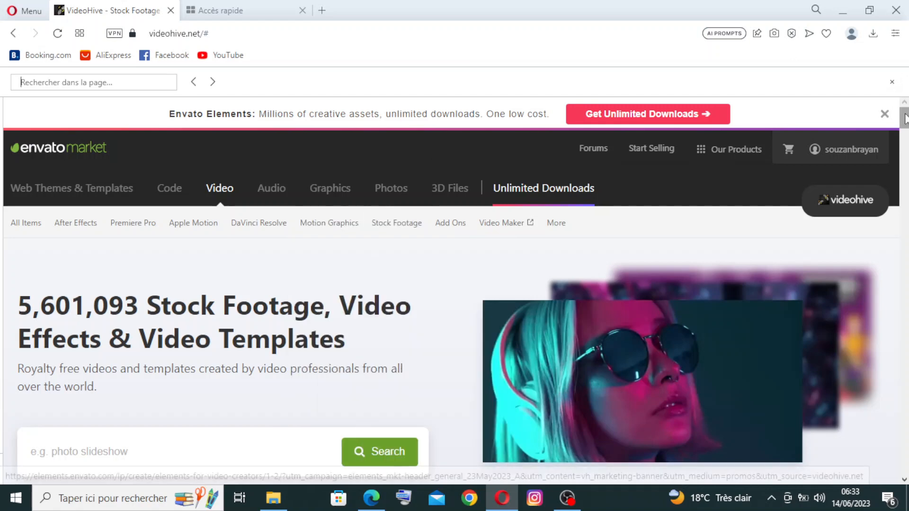
scroll("down", 3)
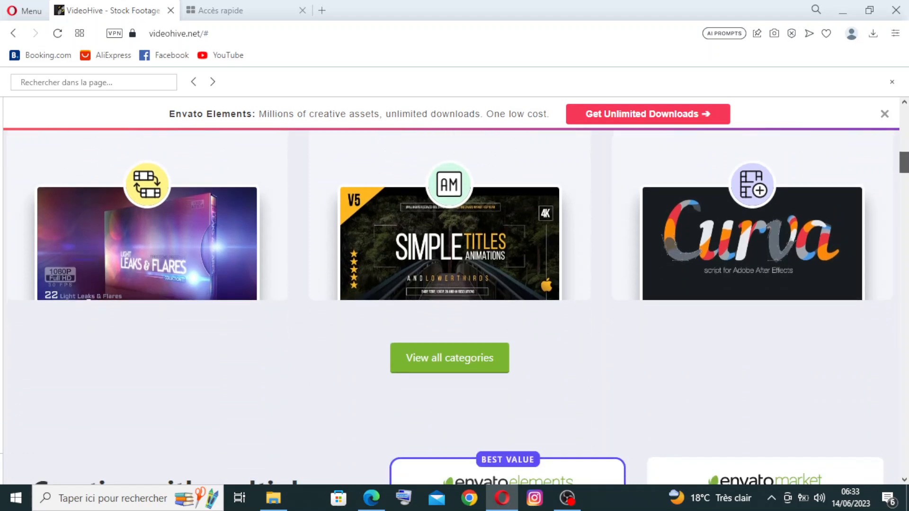
scroll("down", 3)
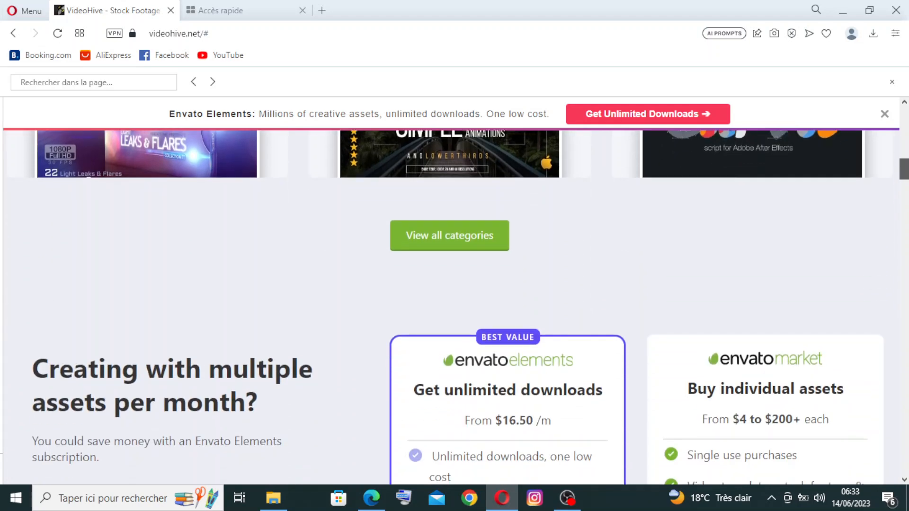
scroll("down", 3)
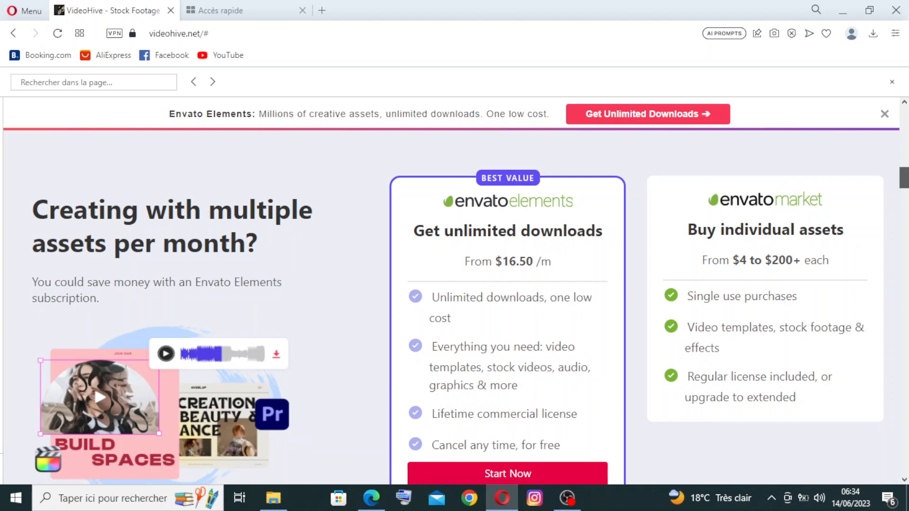
scroll("down", 3)
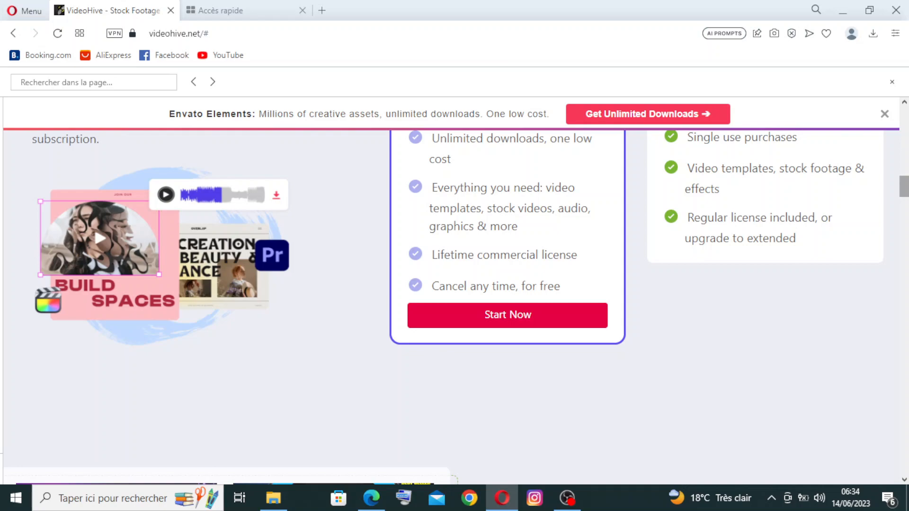
scroll("down", 3)
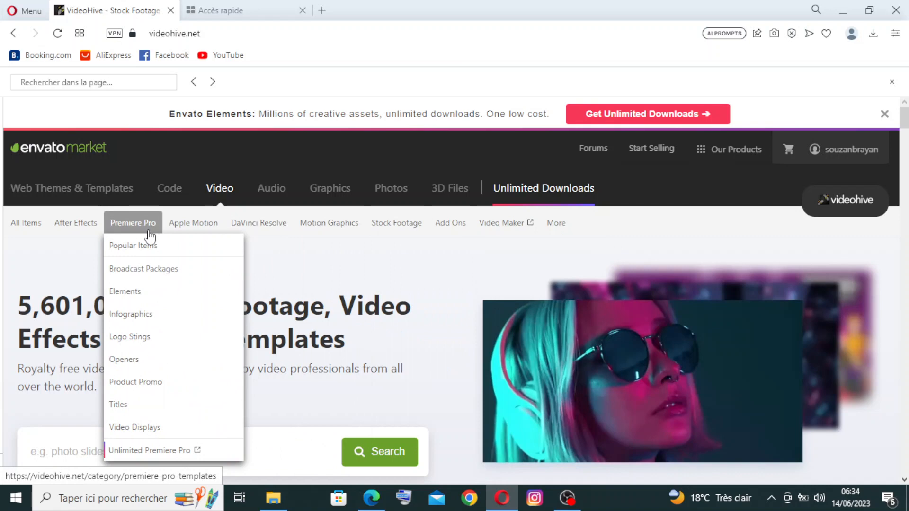
left_click(26, 222)
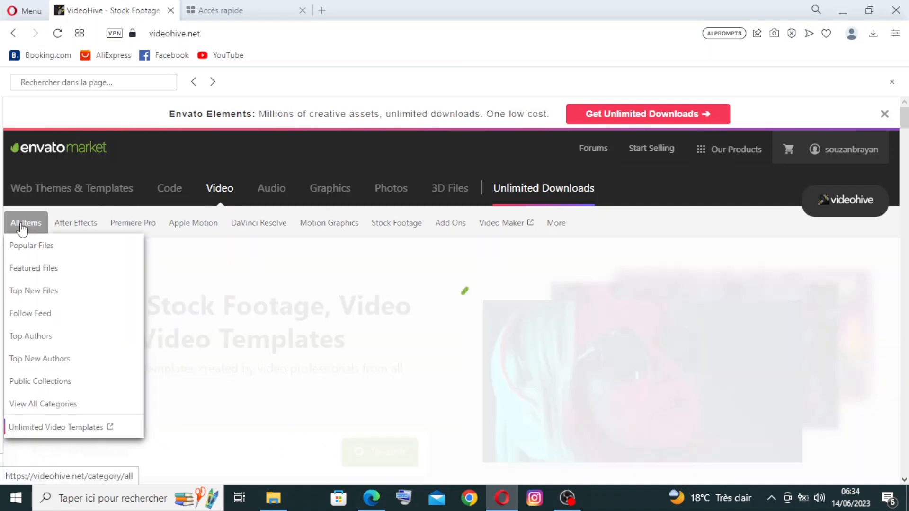
left_click(75, 223)
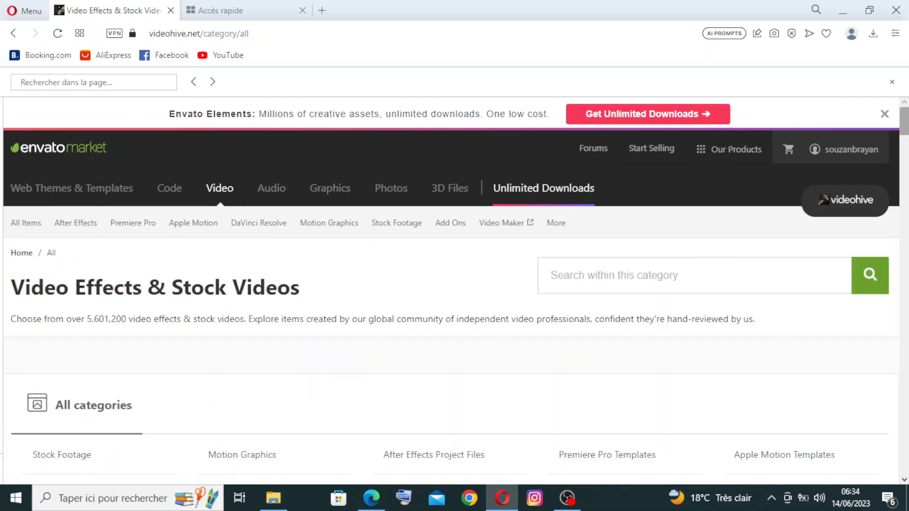
scroll("down", 3)
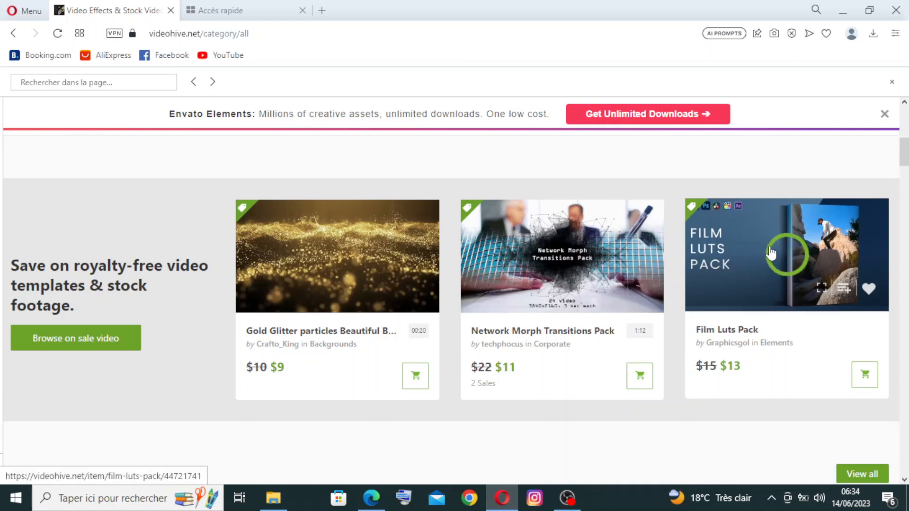
scroll("down", 3)
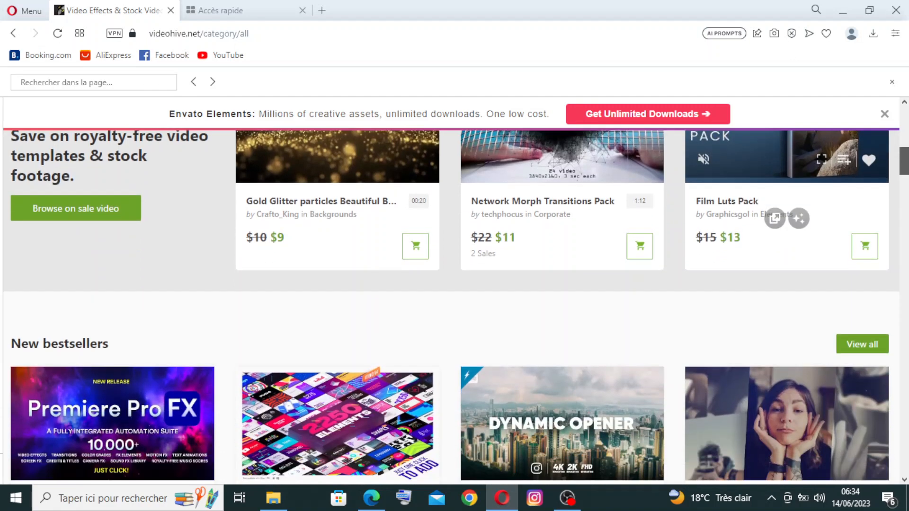
scroll("down", 3)
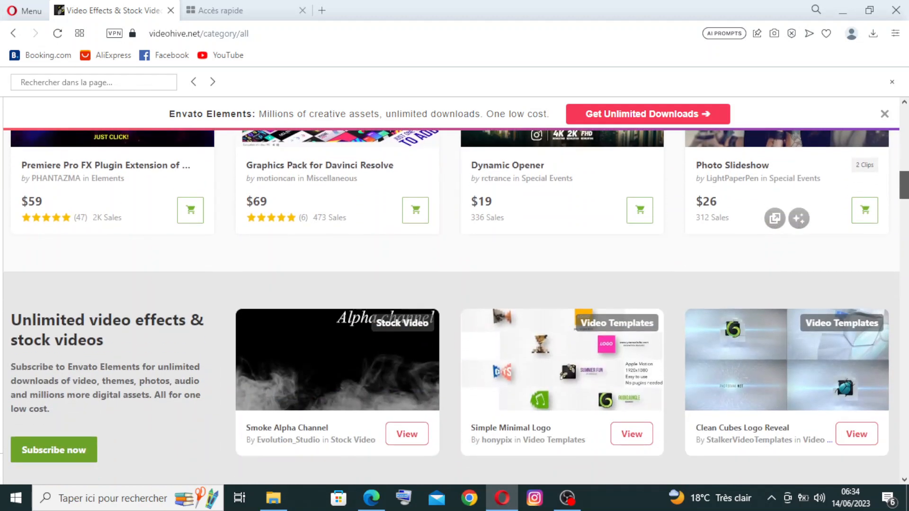
scroll("down", 3)
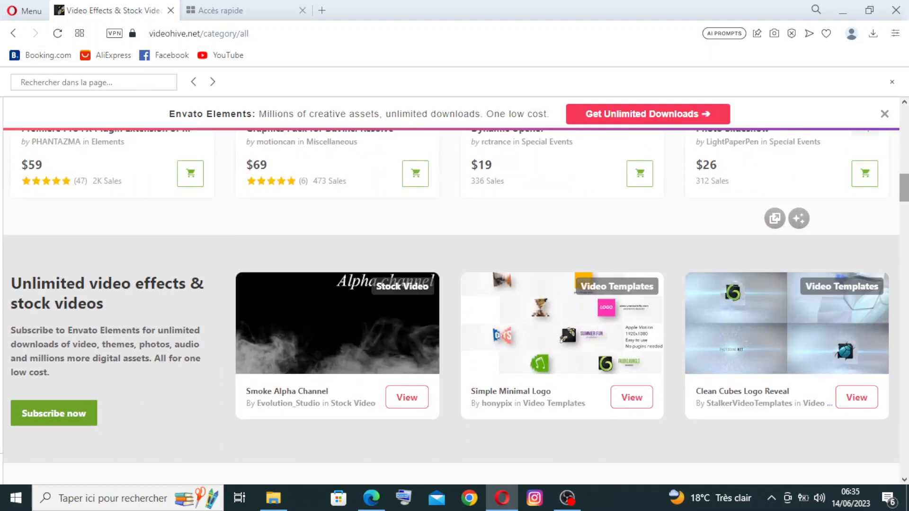
scroll("up", 3)
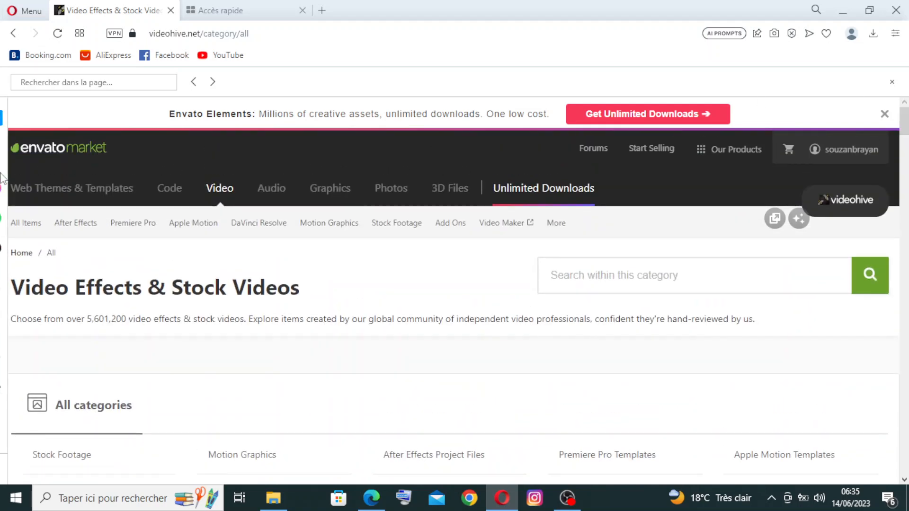
mouse_move(329, 193)
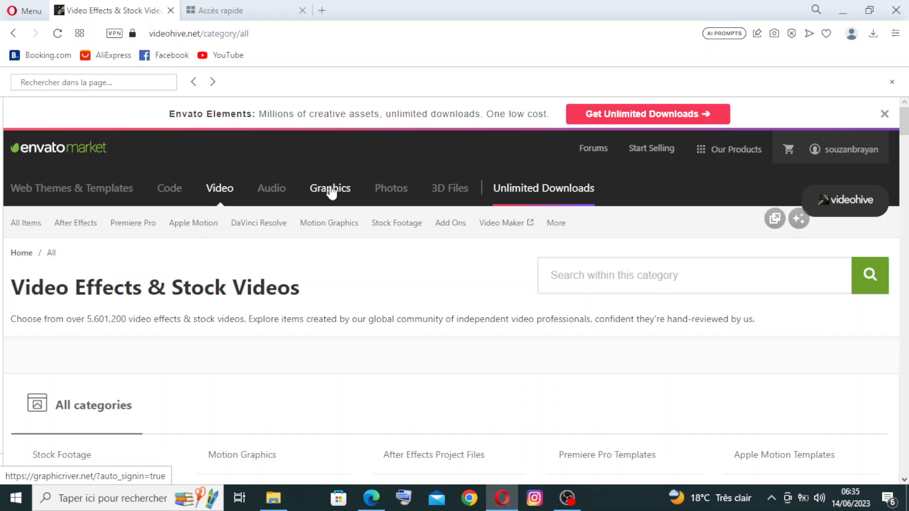
mouse_move(329, 201)
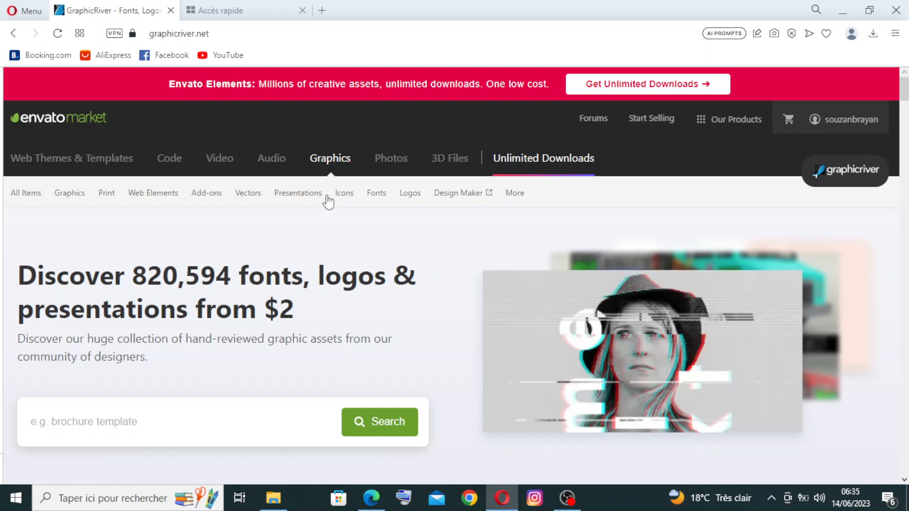
Bring find-in-page back up while moving to the GraphicRiver homepage.
key("Ctrl+F")
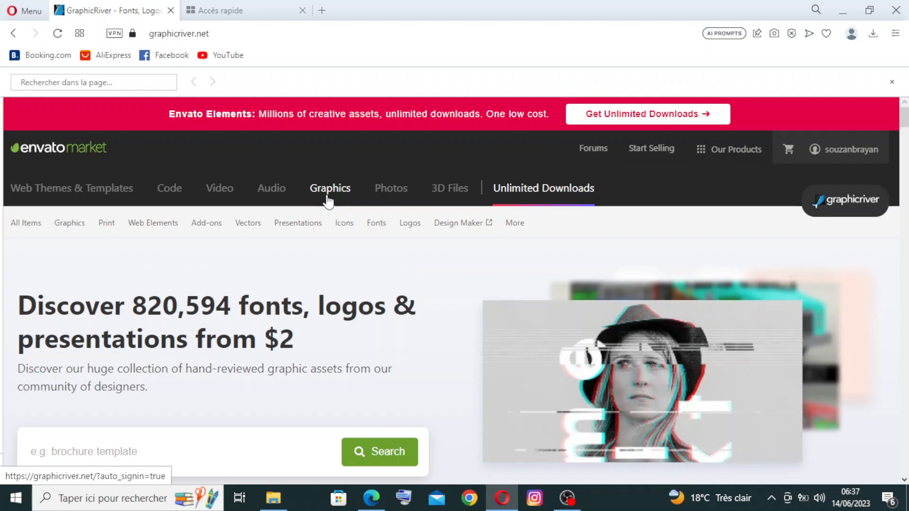
left_click(736, 149)
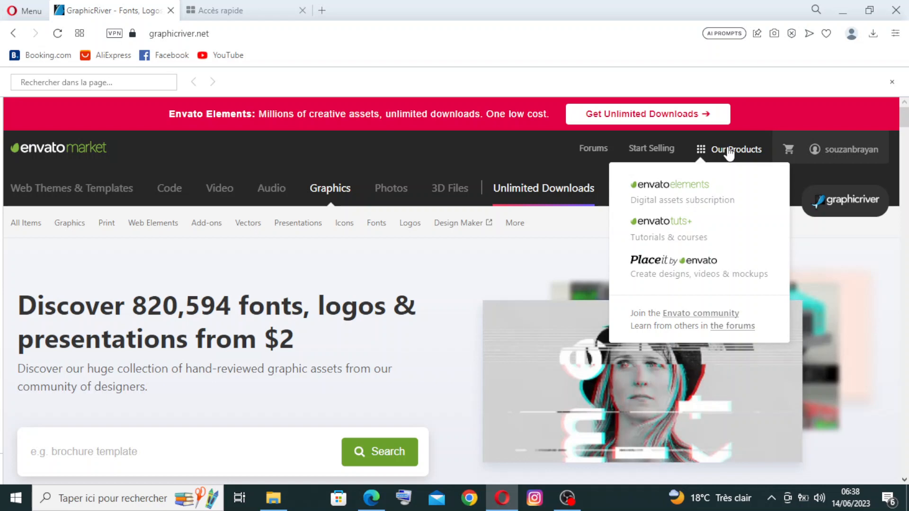
mouse_move(670, 244)
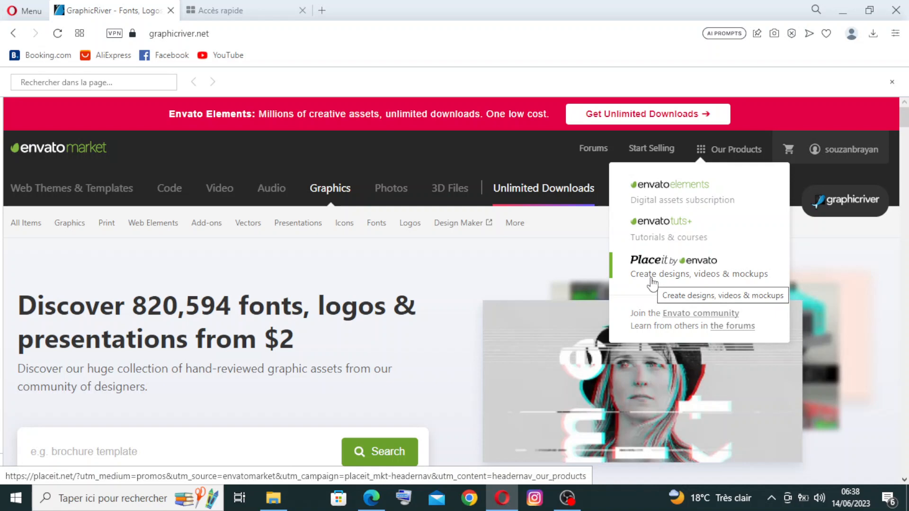
mouse_move(748, 290)
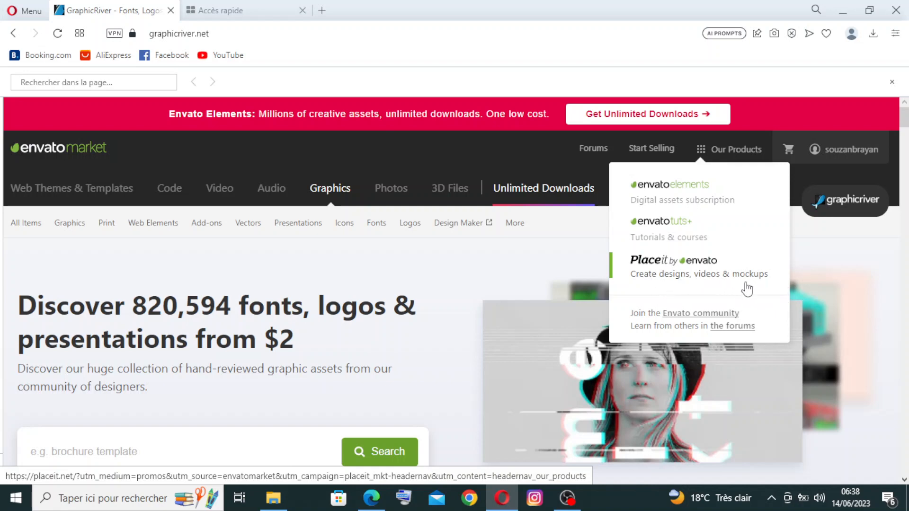
mouse_move(752, 284)
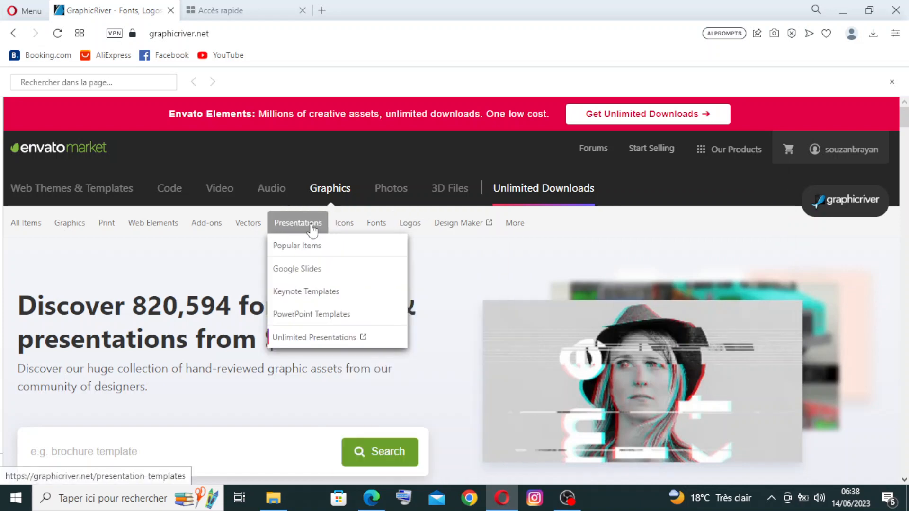
mouse_move(138, 211)
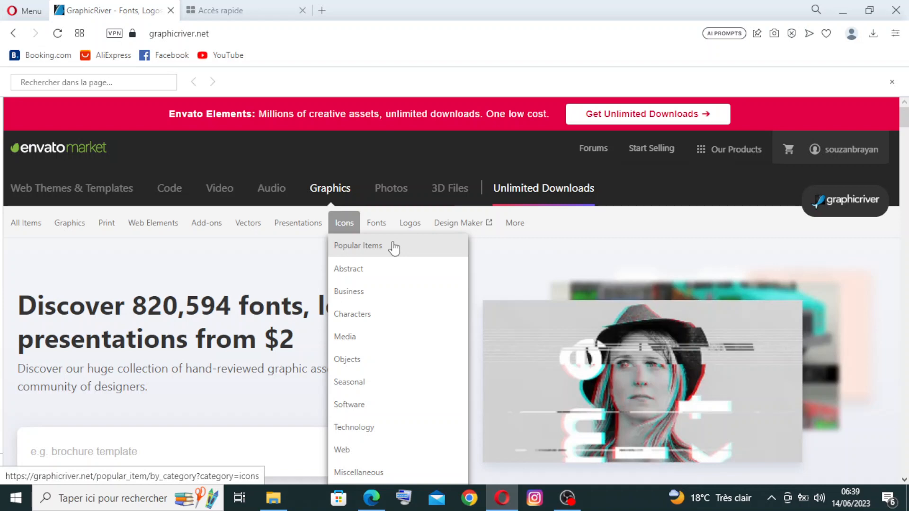
mouse_move(263, 251)
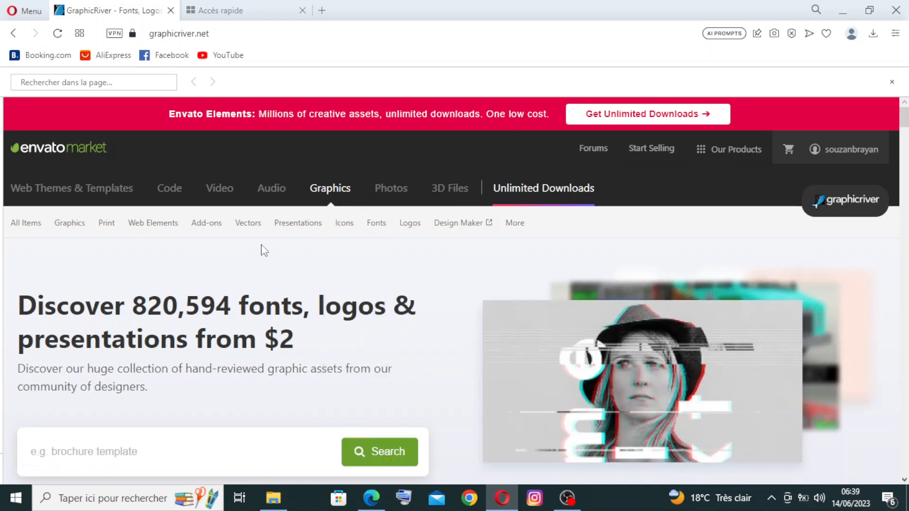
Go to AudioJungle via the Audio tab and open the Music Kits category.
left_click(271, 188)
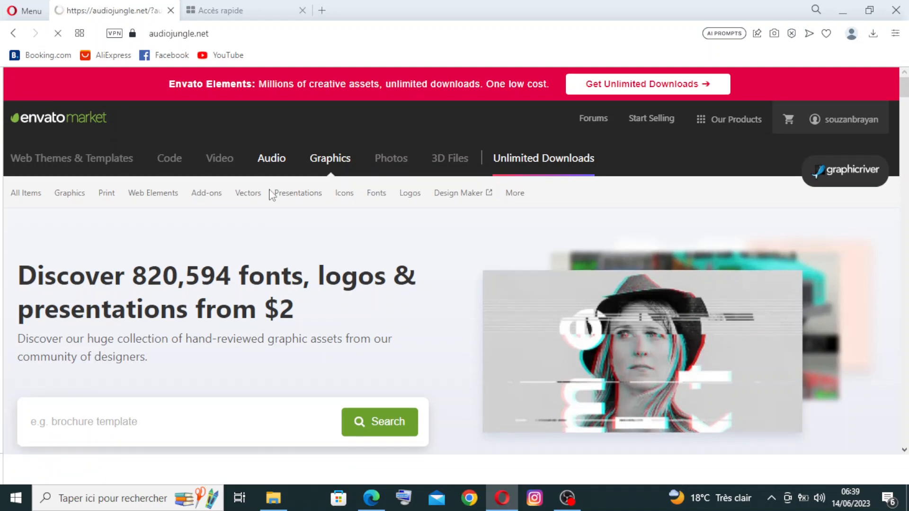
left_click(271, 159)
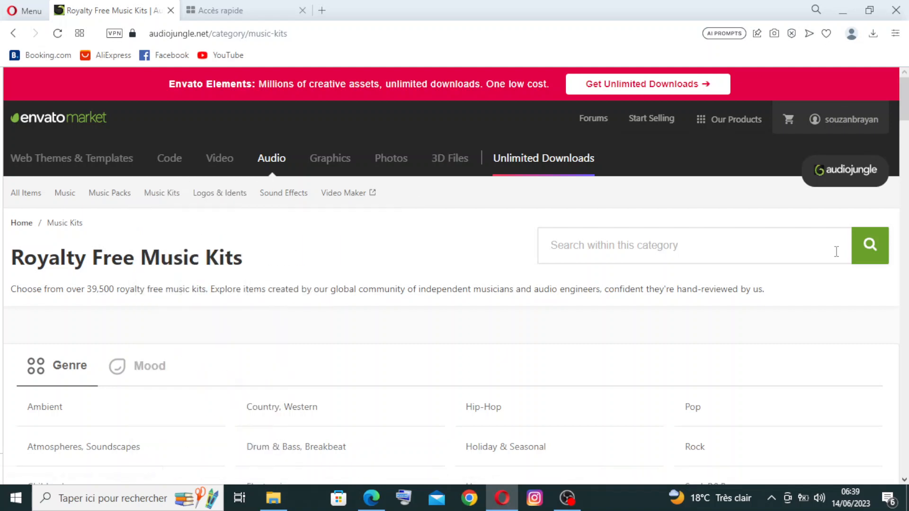
scroll("down", 3)
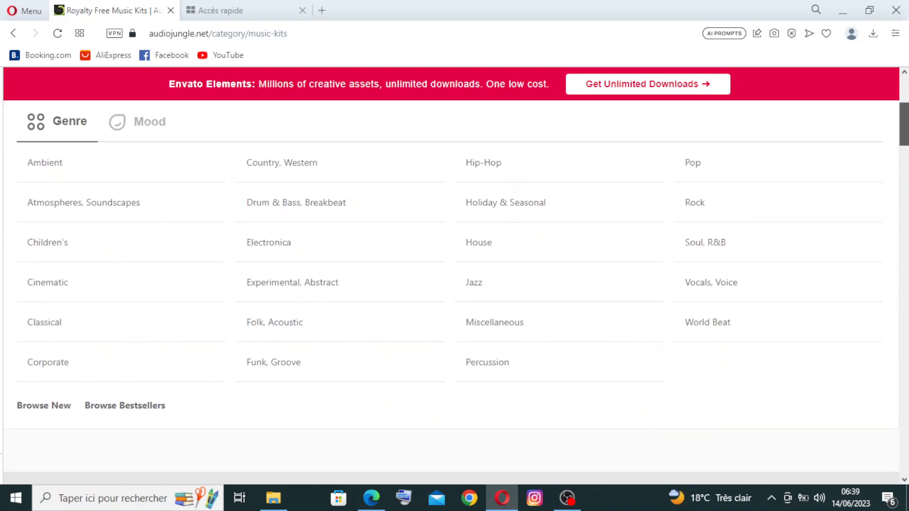
scroll("down", 3)
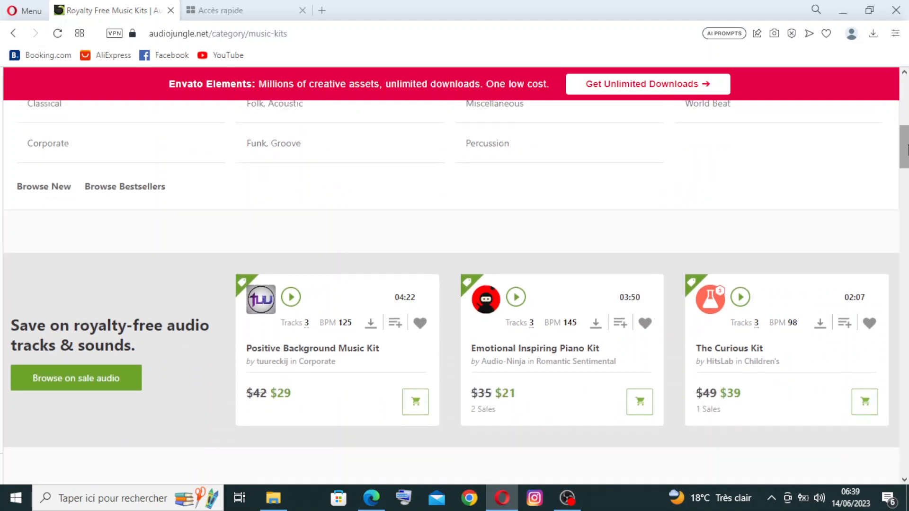
scroll("down", 3)
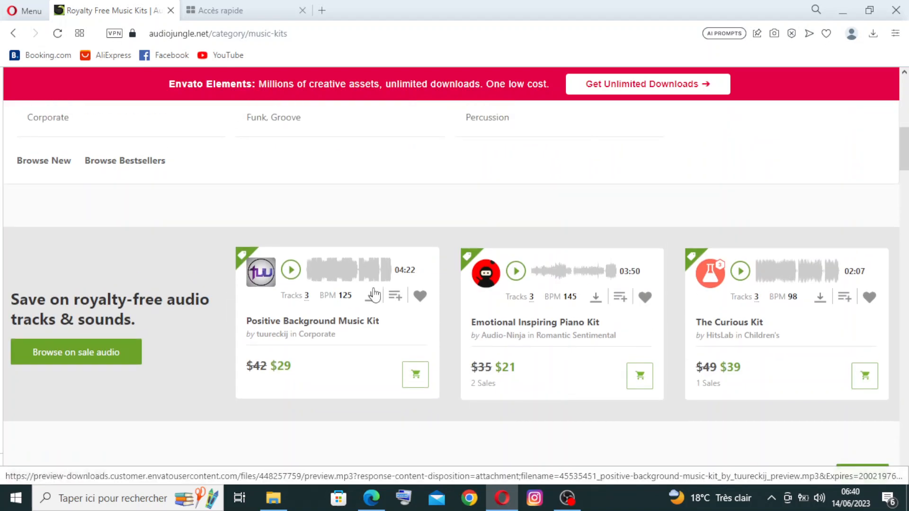
mouse_move(501, 330)
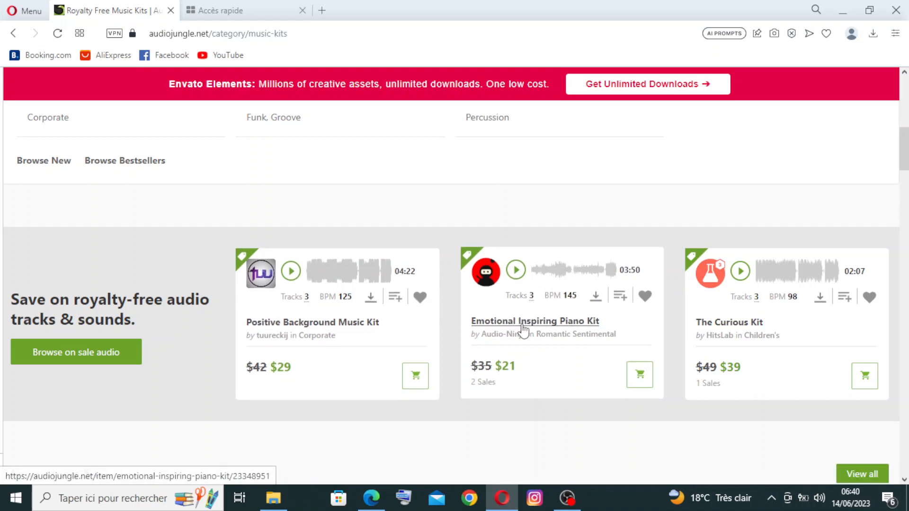
mouse_move(504, 382)
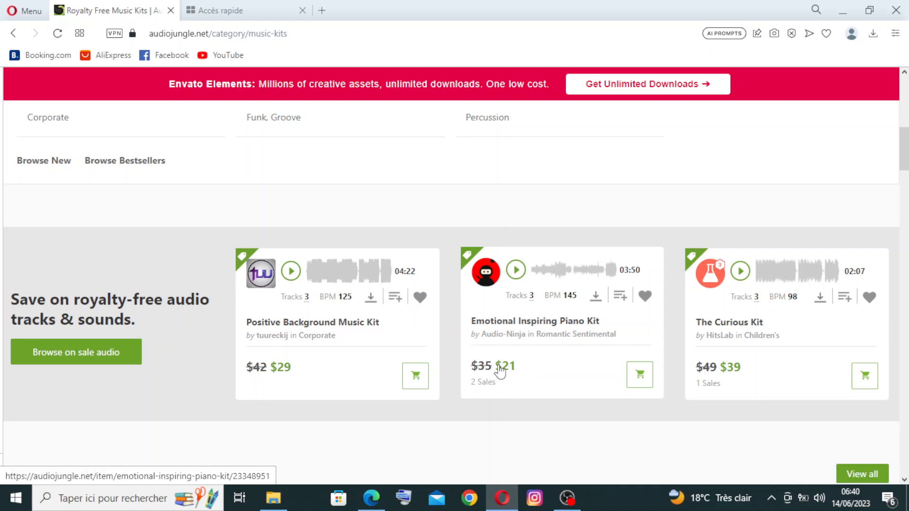
mouse_move(757, 246)
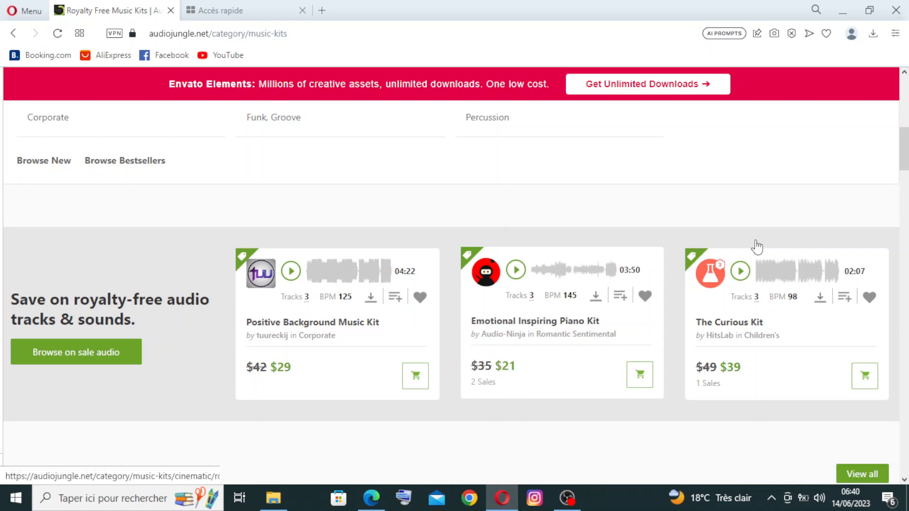
mouse_move(326, 385)
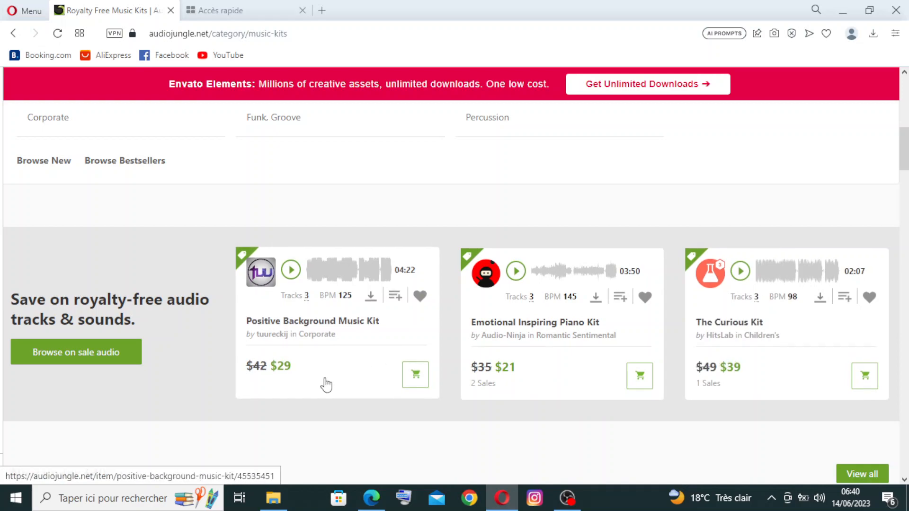
scroll("down", 3)
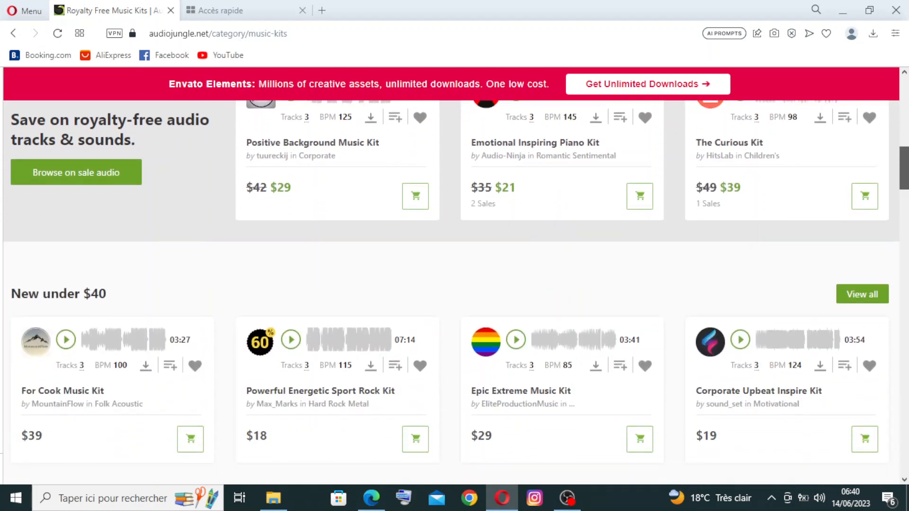
scroll("down", 3)
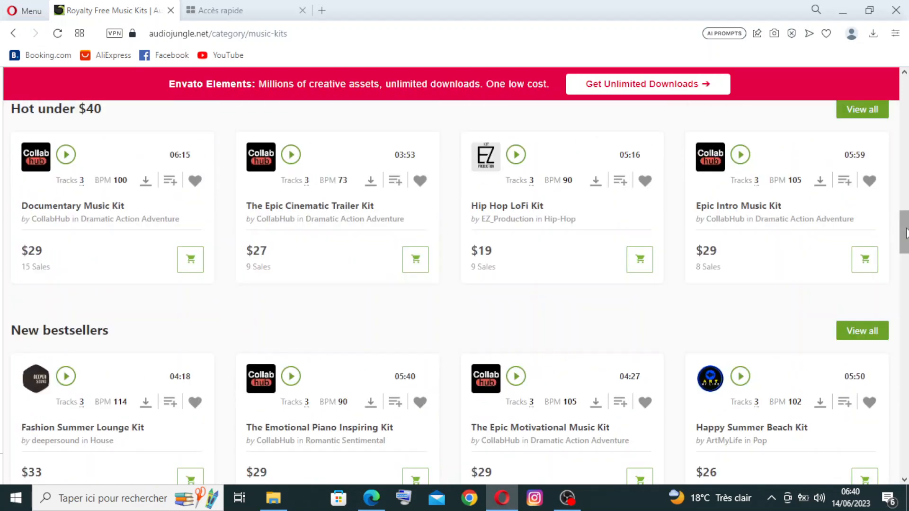
key("Ctrl+f")
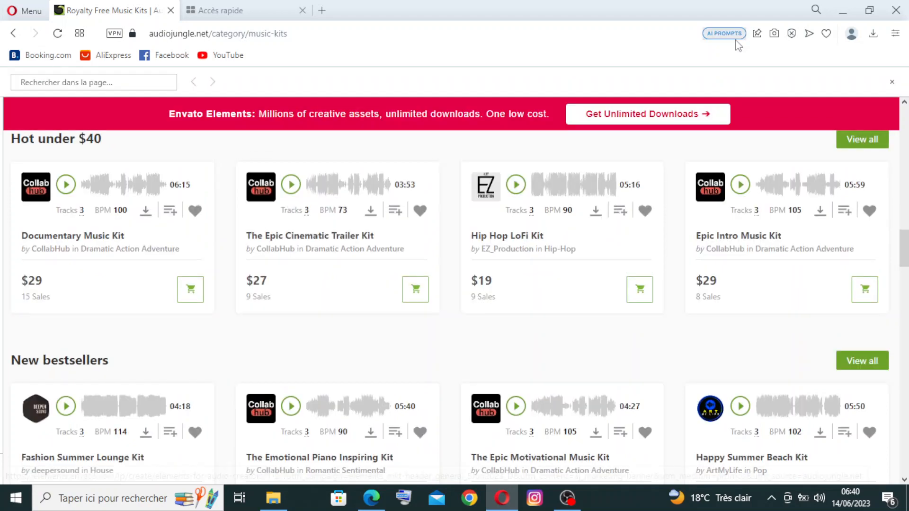
scroll("down", 3)
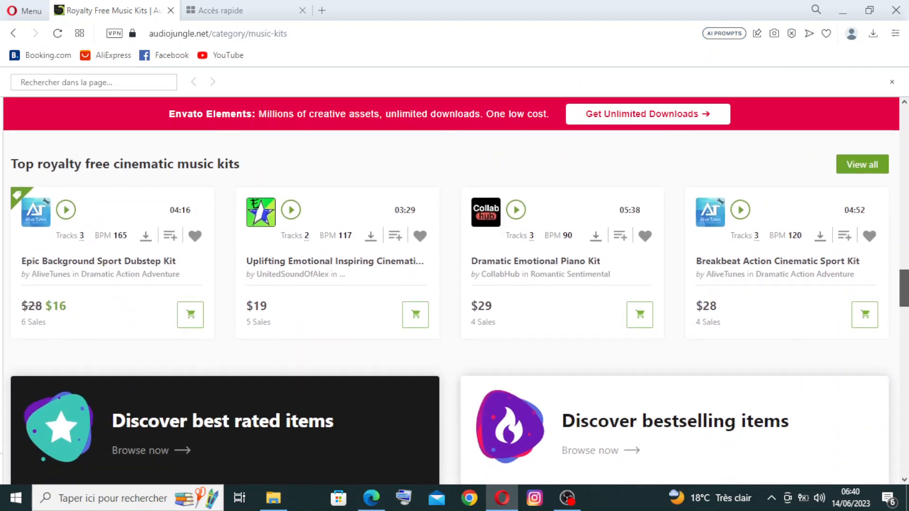
scroll("down", 3)
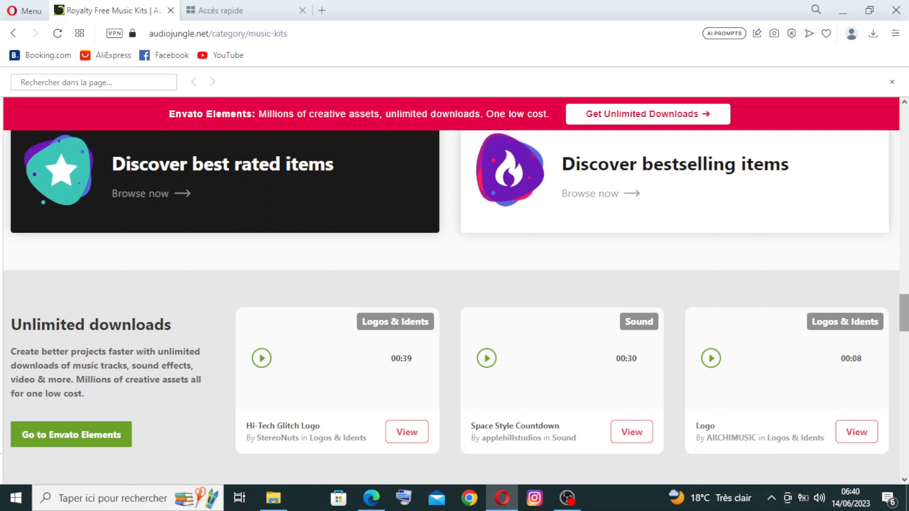